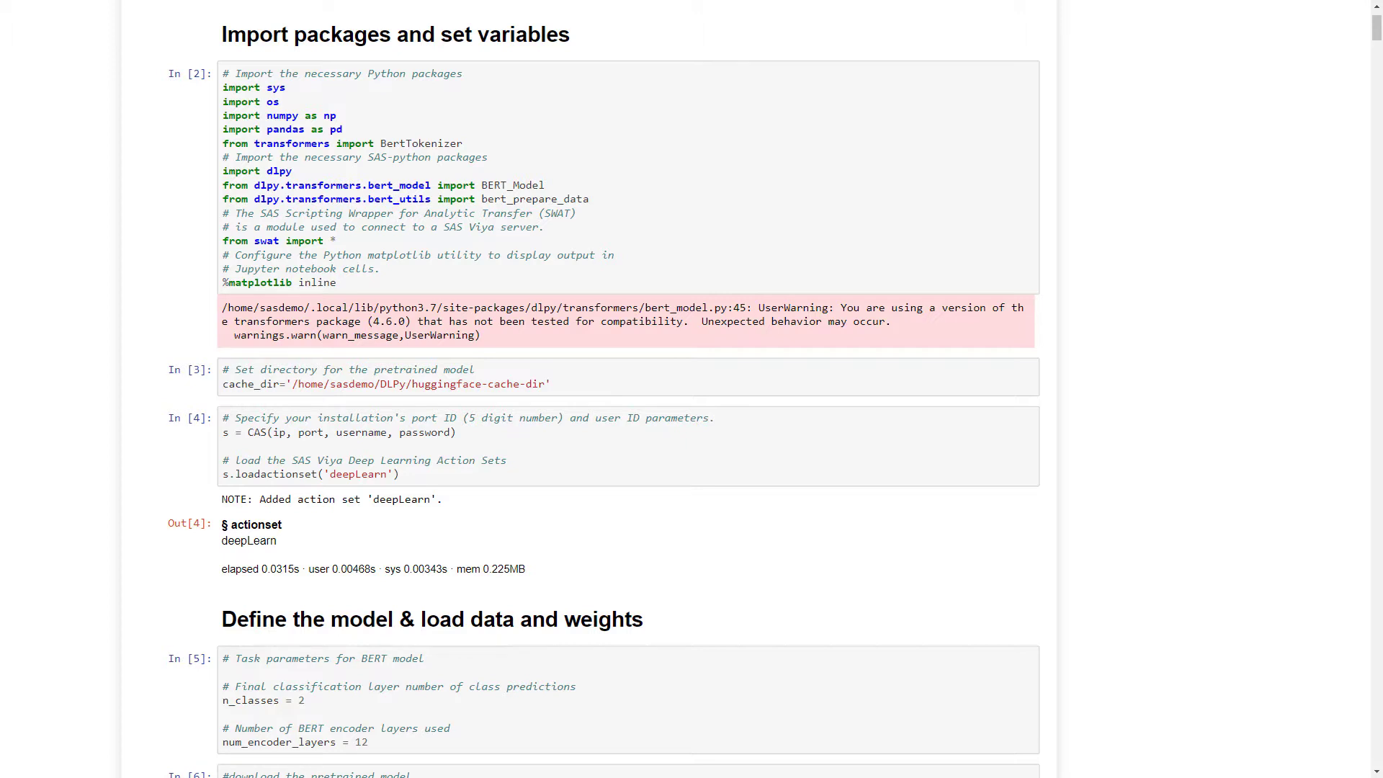
mouse_move(384, 303)
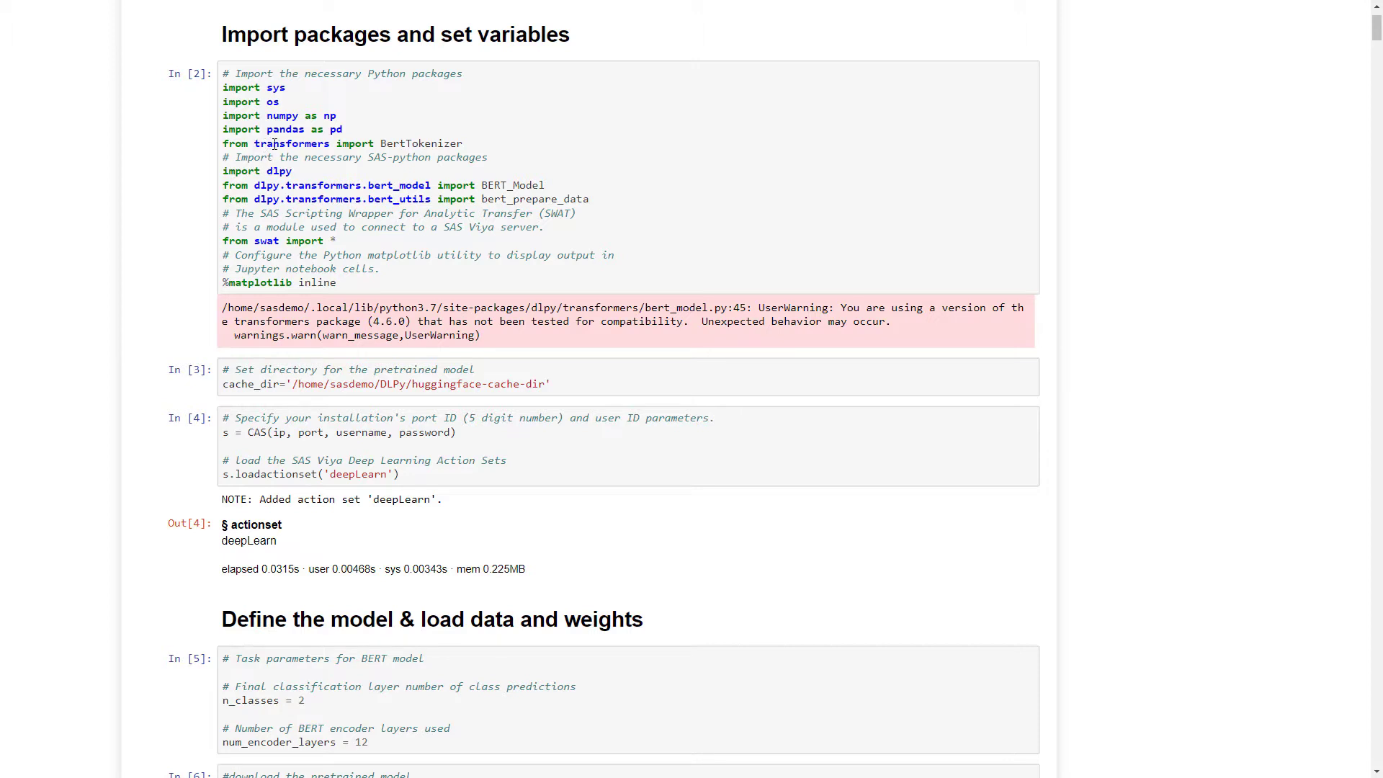
Step: Highlight the transformers, dlpy and swat package names in the import cell
double_click(291, 144)
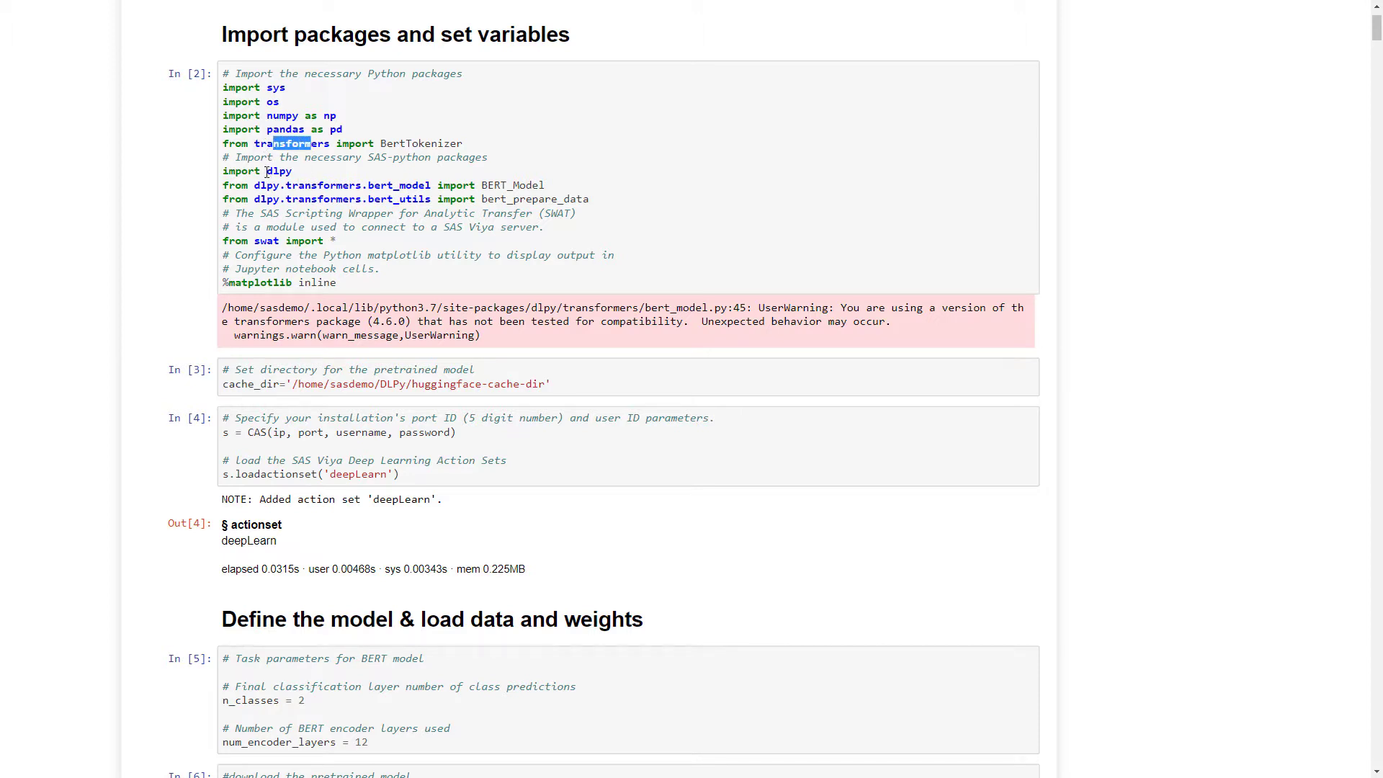
double_click(276, 170)
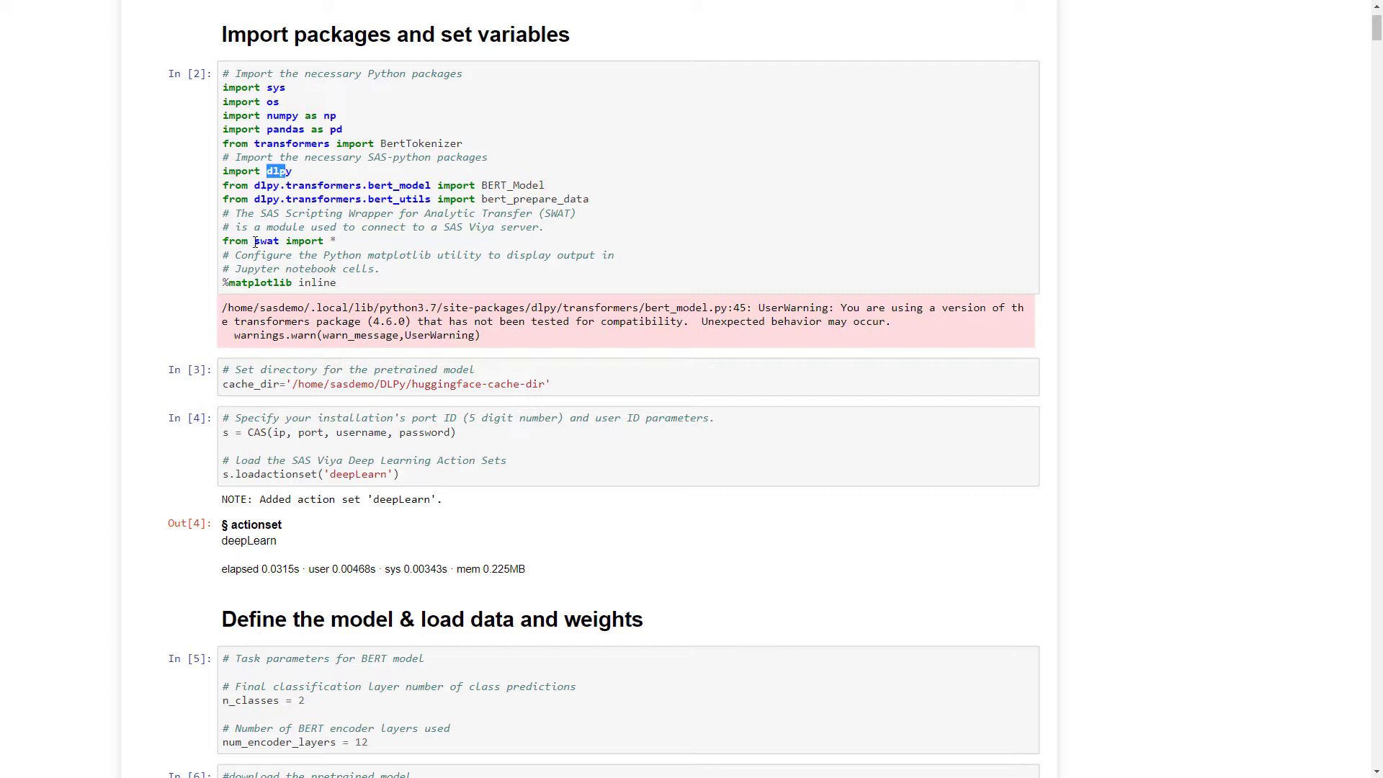
double_click(266, 240)
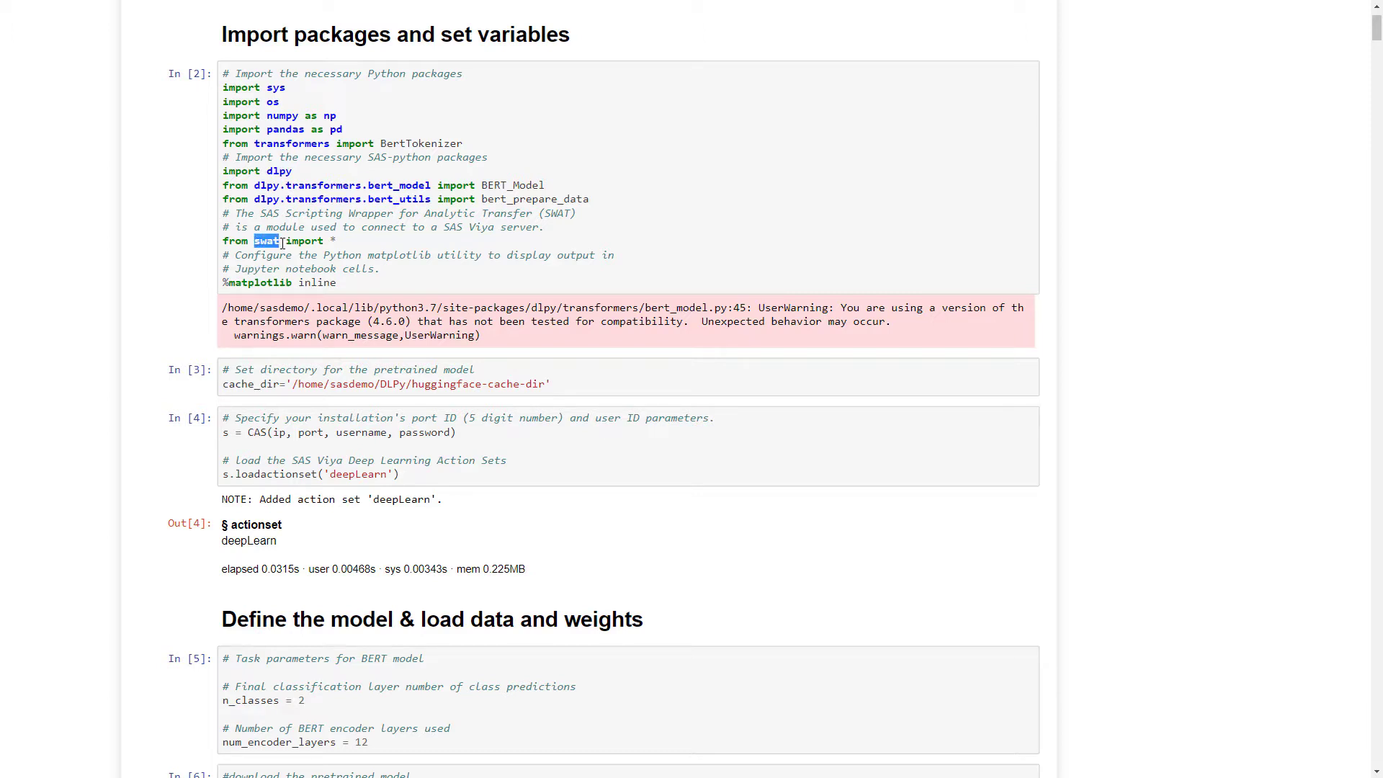
Step: Scroll down toward the 'Define the model & load data and weights' section
scroll(down, 3)
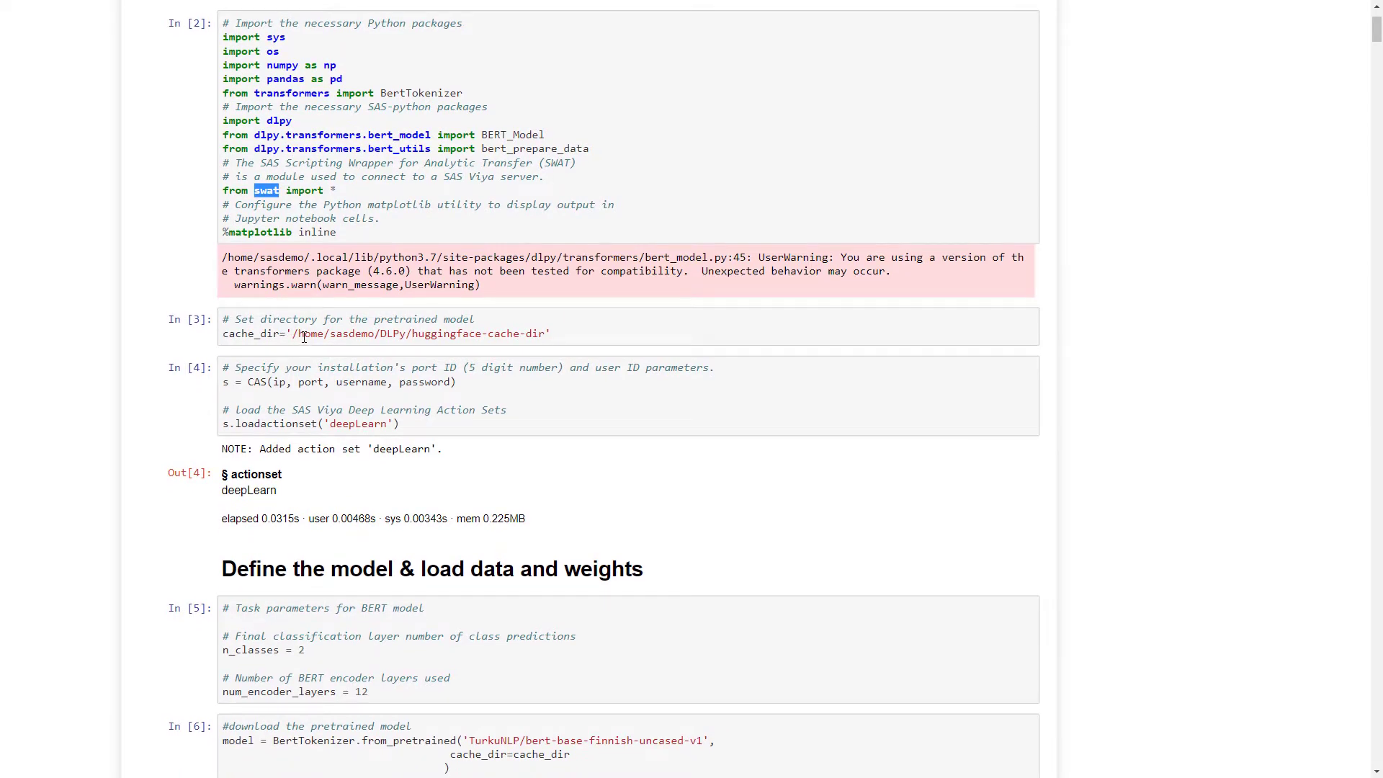
scroll(down, 3)
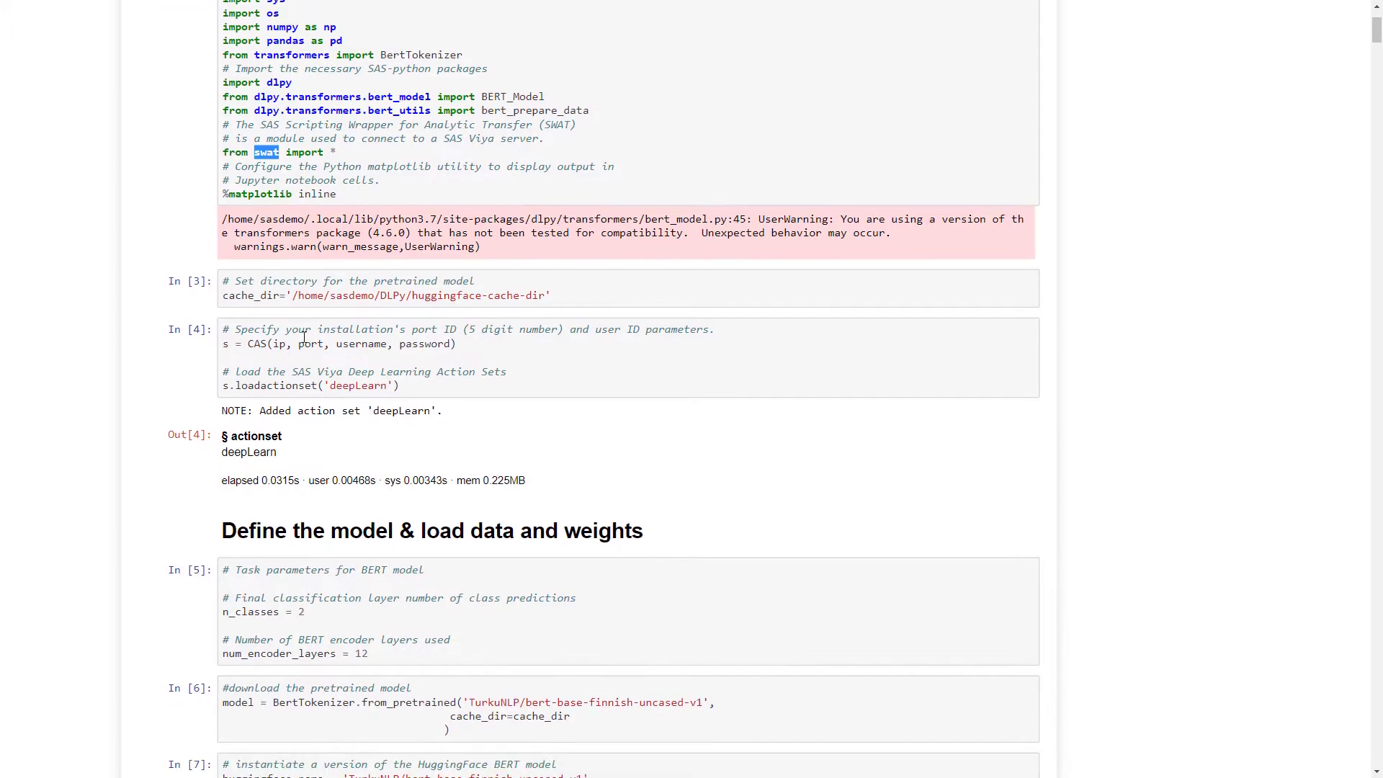
scroll(down, 3)
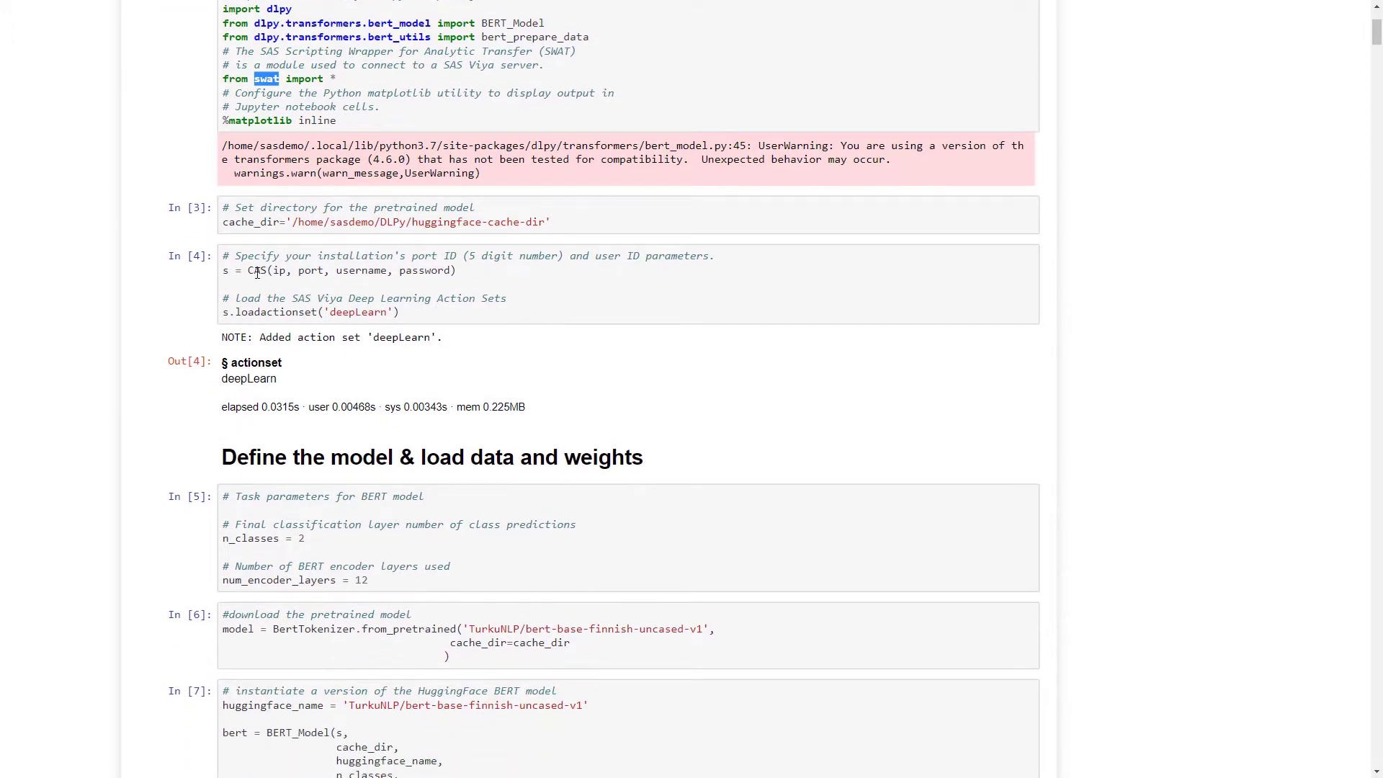
mouse_move(356, 278)
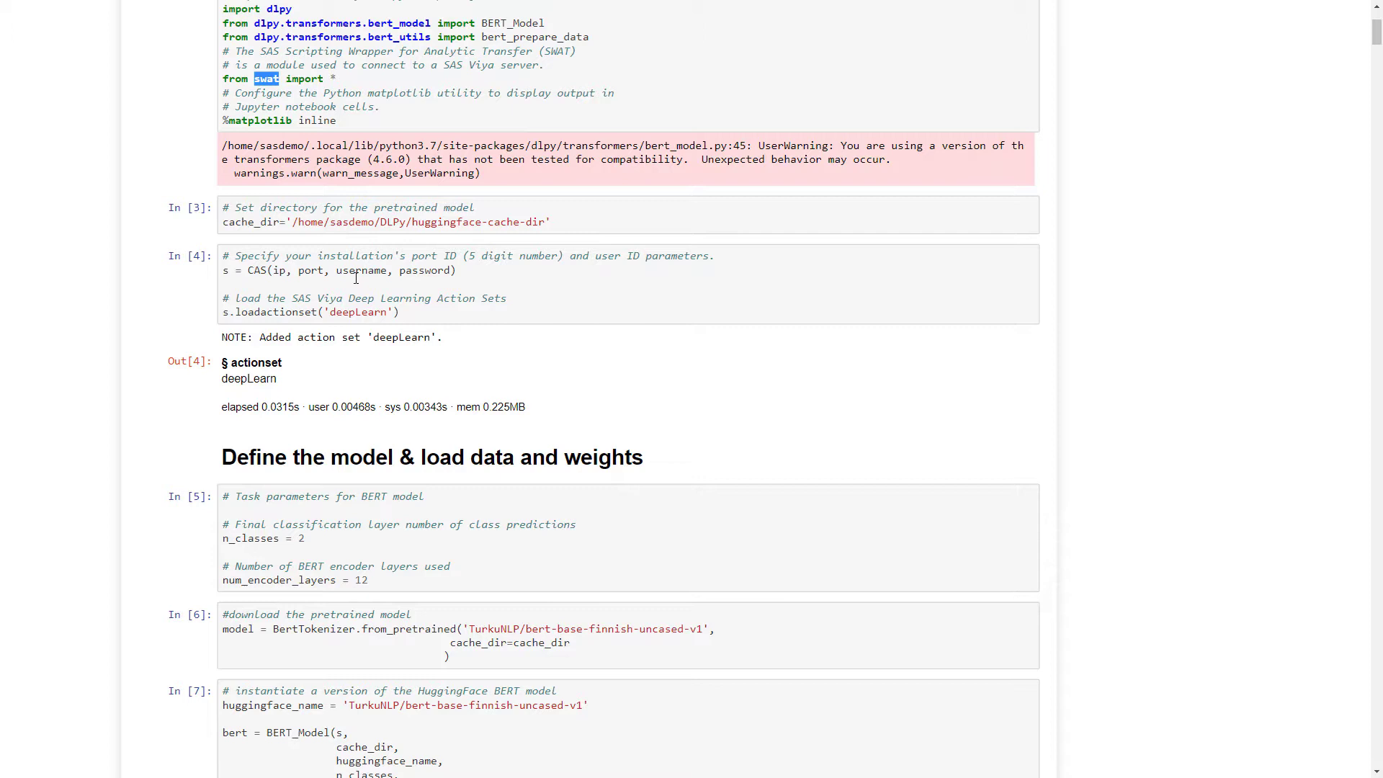
Step: Scroll through the Finnish BERT tokenizer and base-model loading cells to the 'Read data from csv' heading
scroll(down, 3)
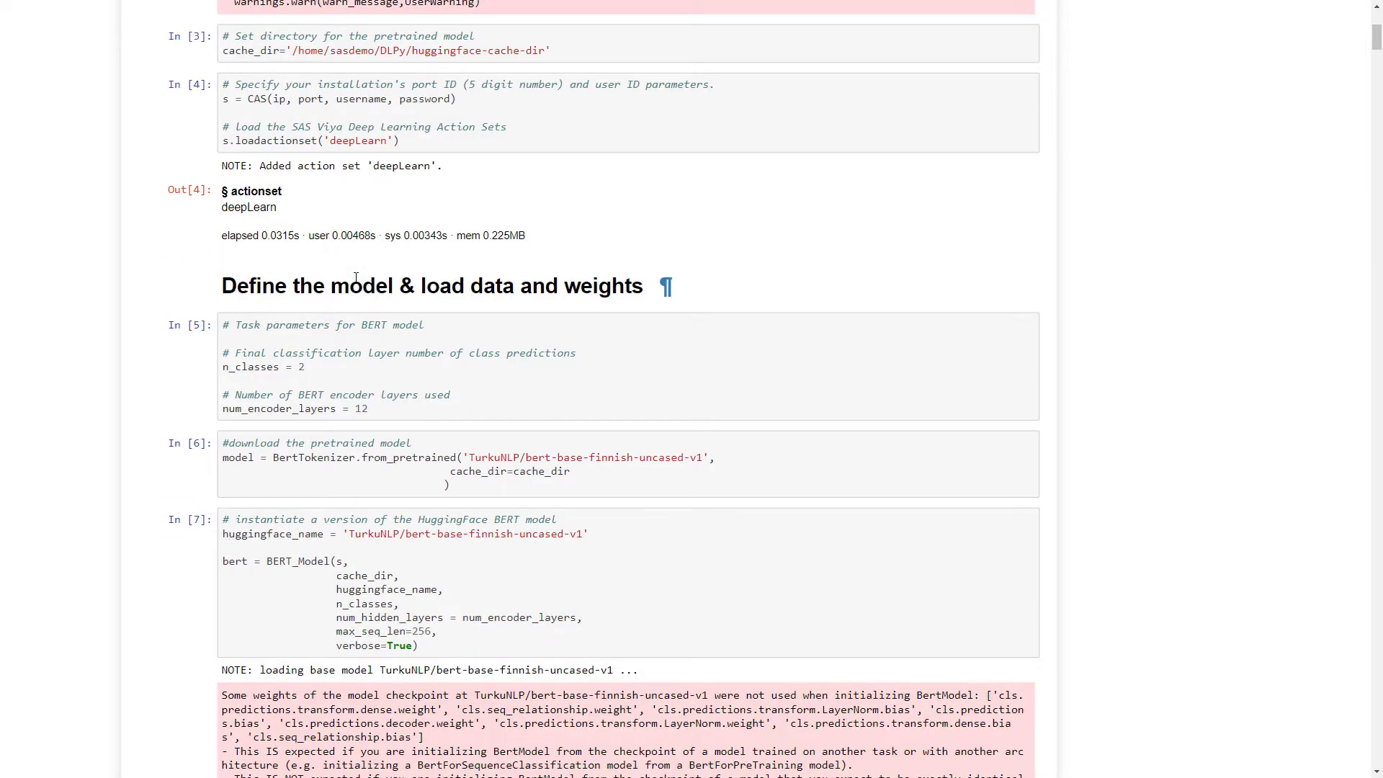
scroll(down, 3)
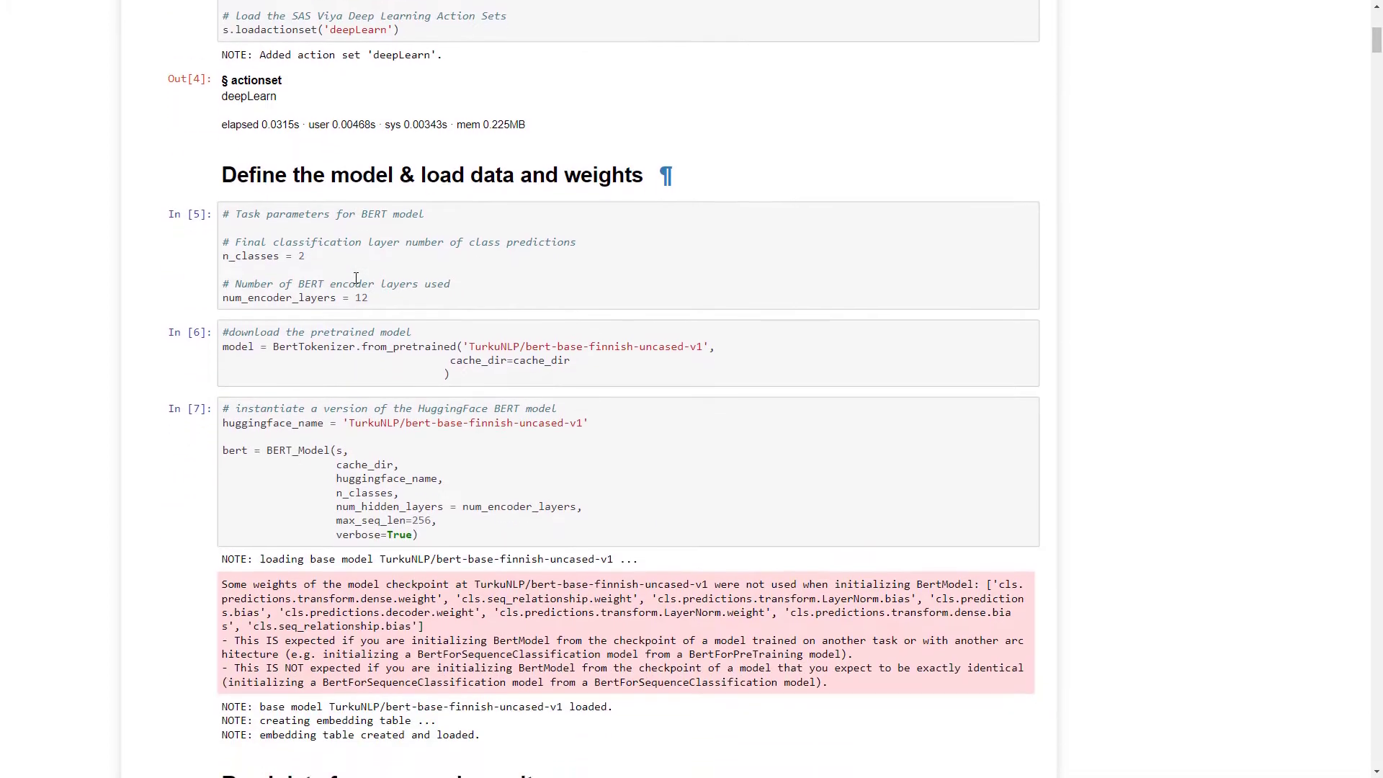
scroll(down, 3)
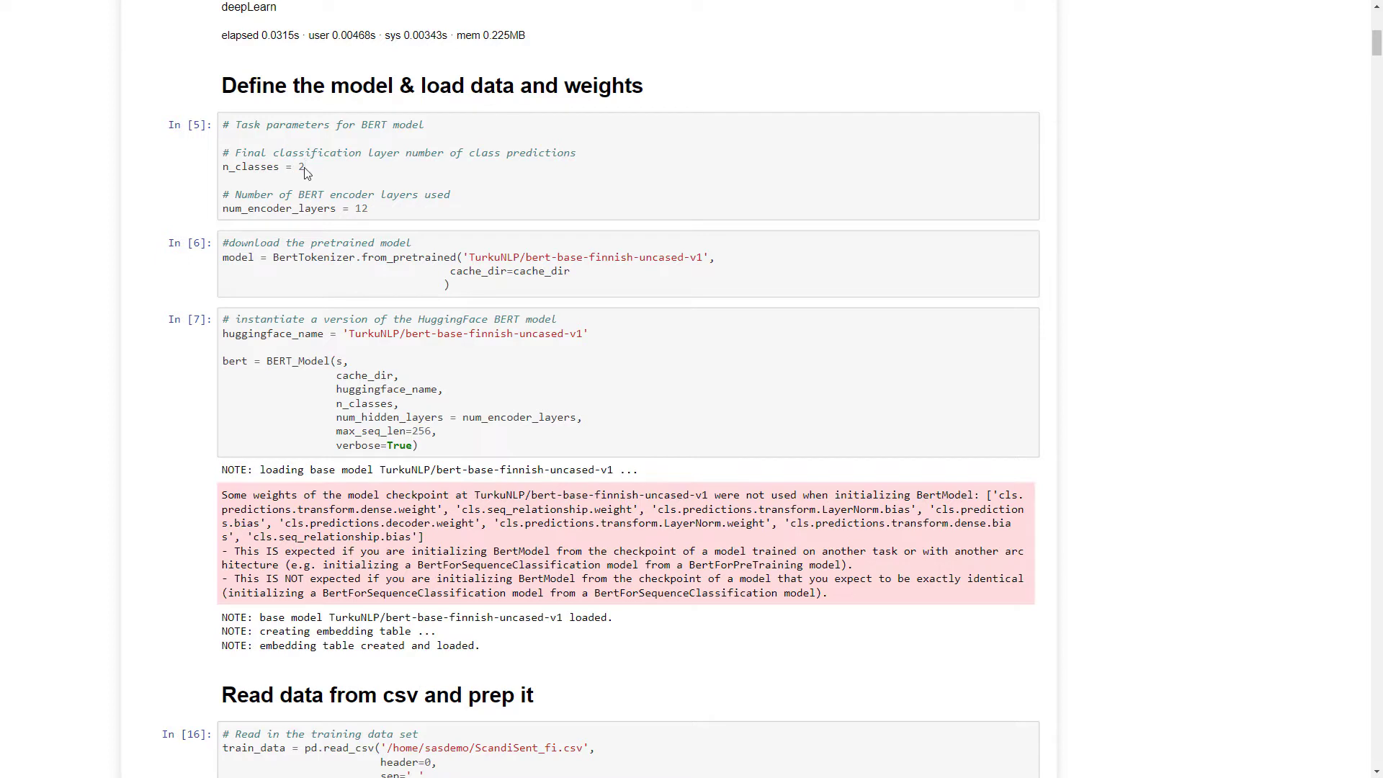
mouse_move(386, 229)
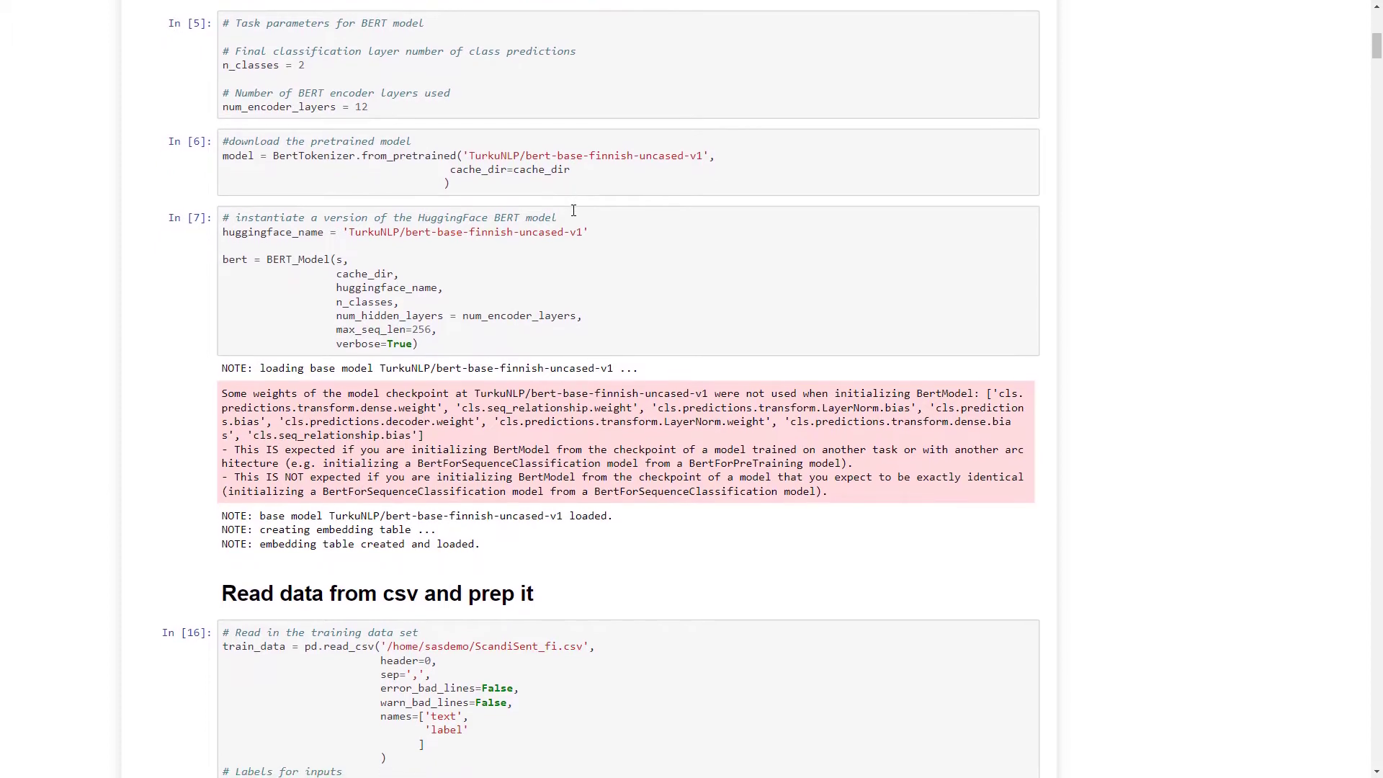
scroll(down, 3)
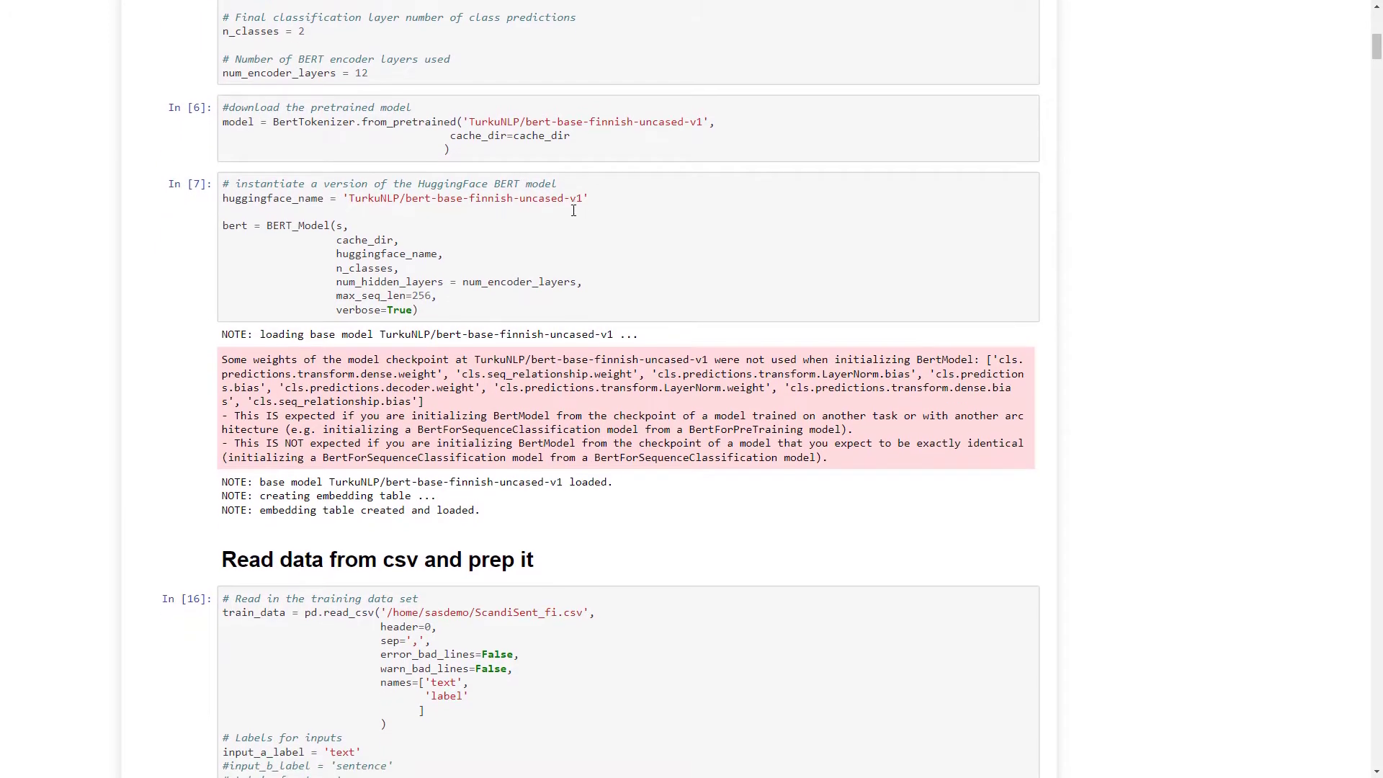
Step: Review the CSV-reading cell, the train_data.head() table and the label-conversion code
scroll(down, 3)
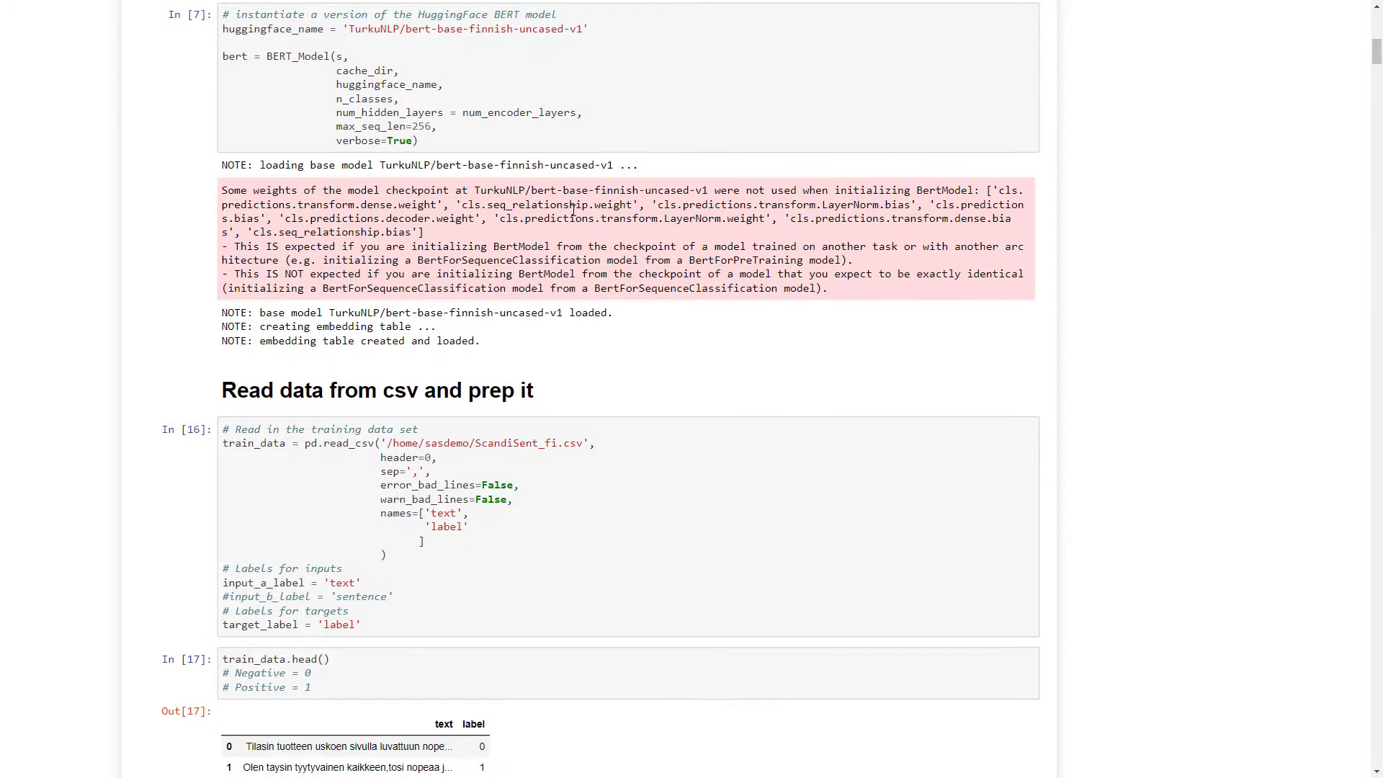
scroll(down, 3)
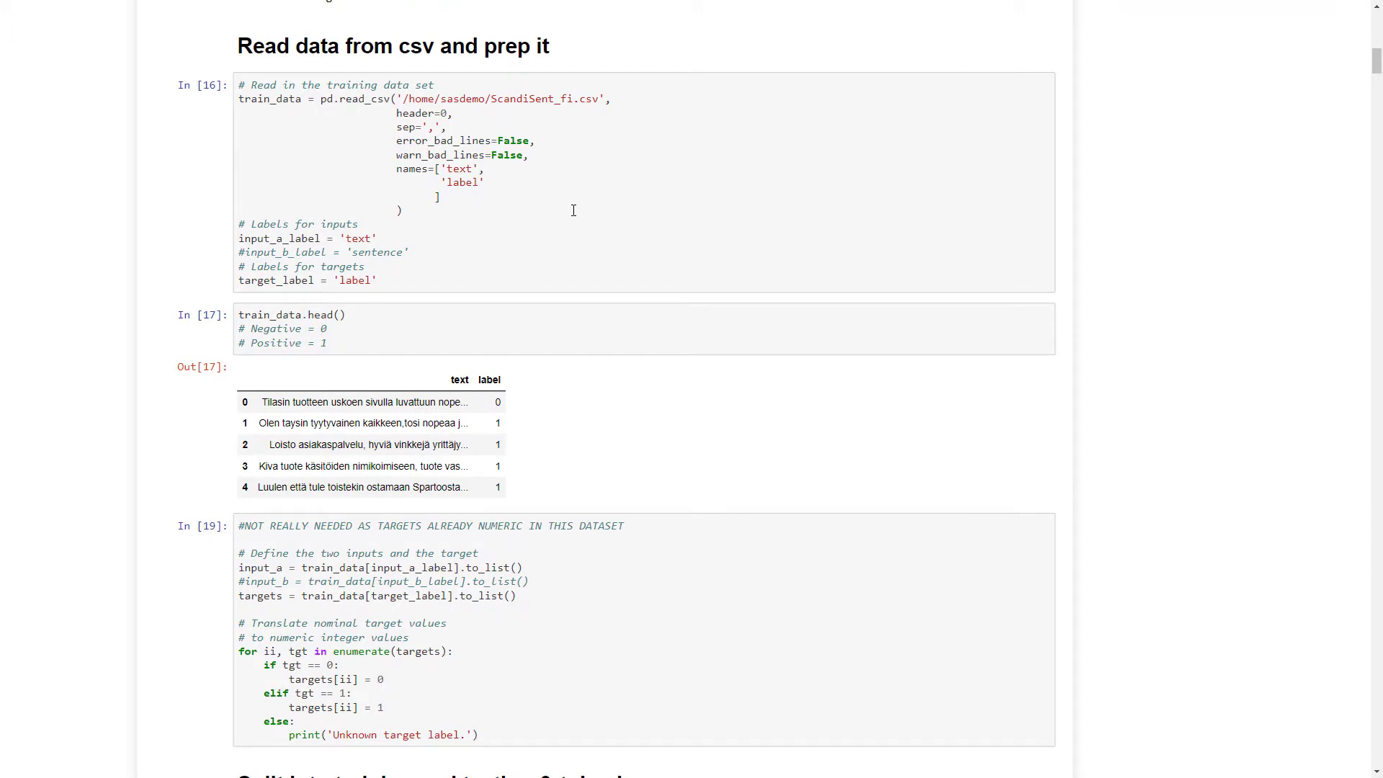
mouse_move(494, 98)
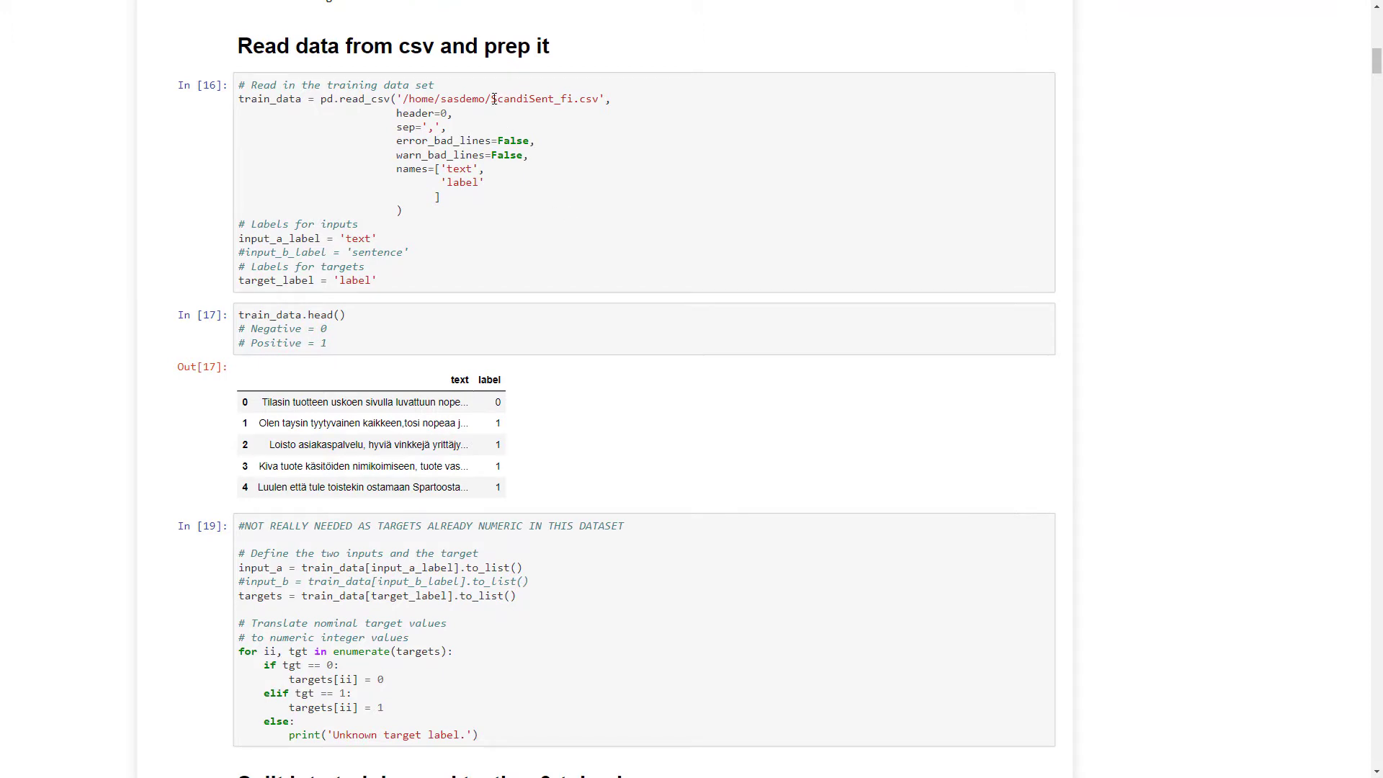
double_click(529, 98)
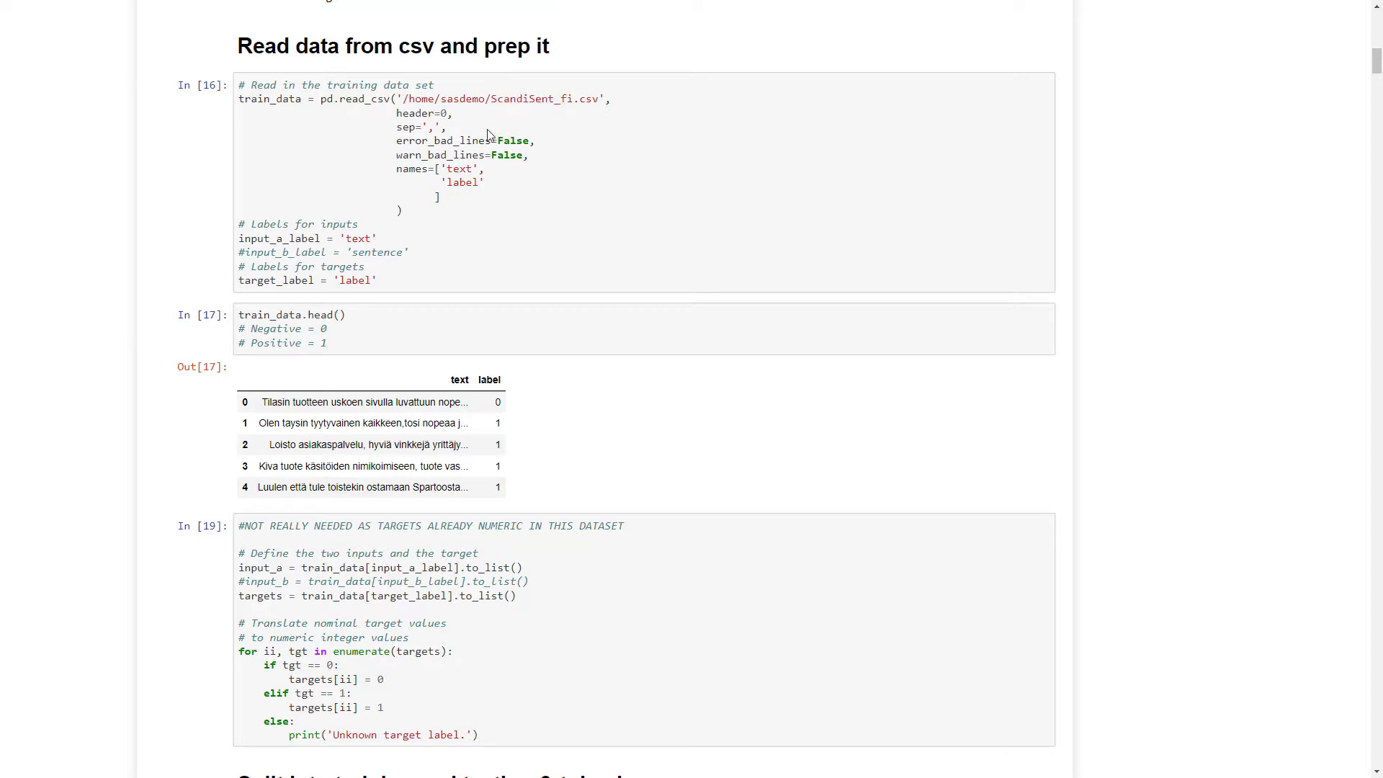
mouse_move(490, 134)
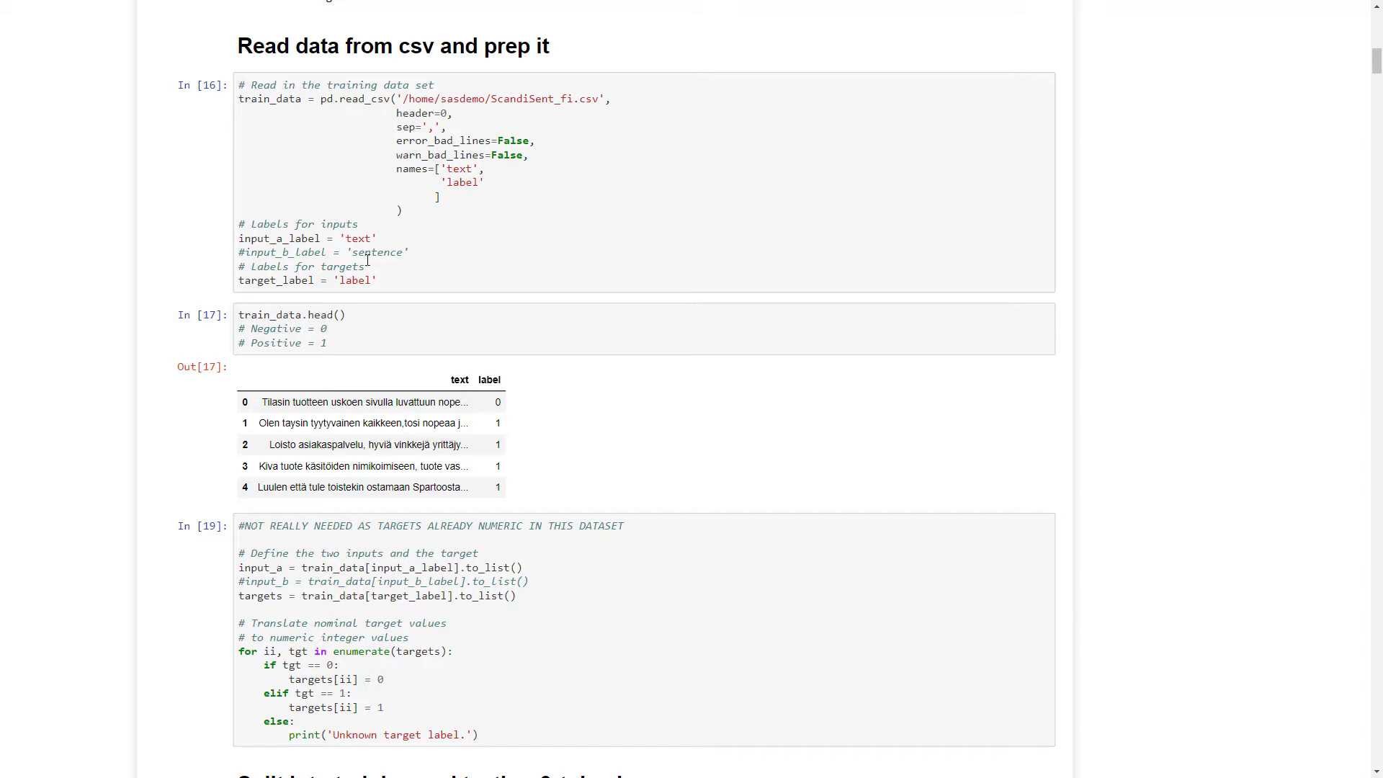
scroll(up, 3)
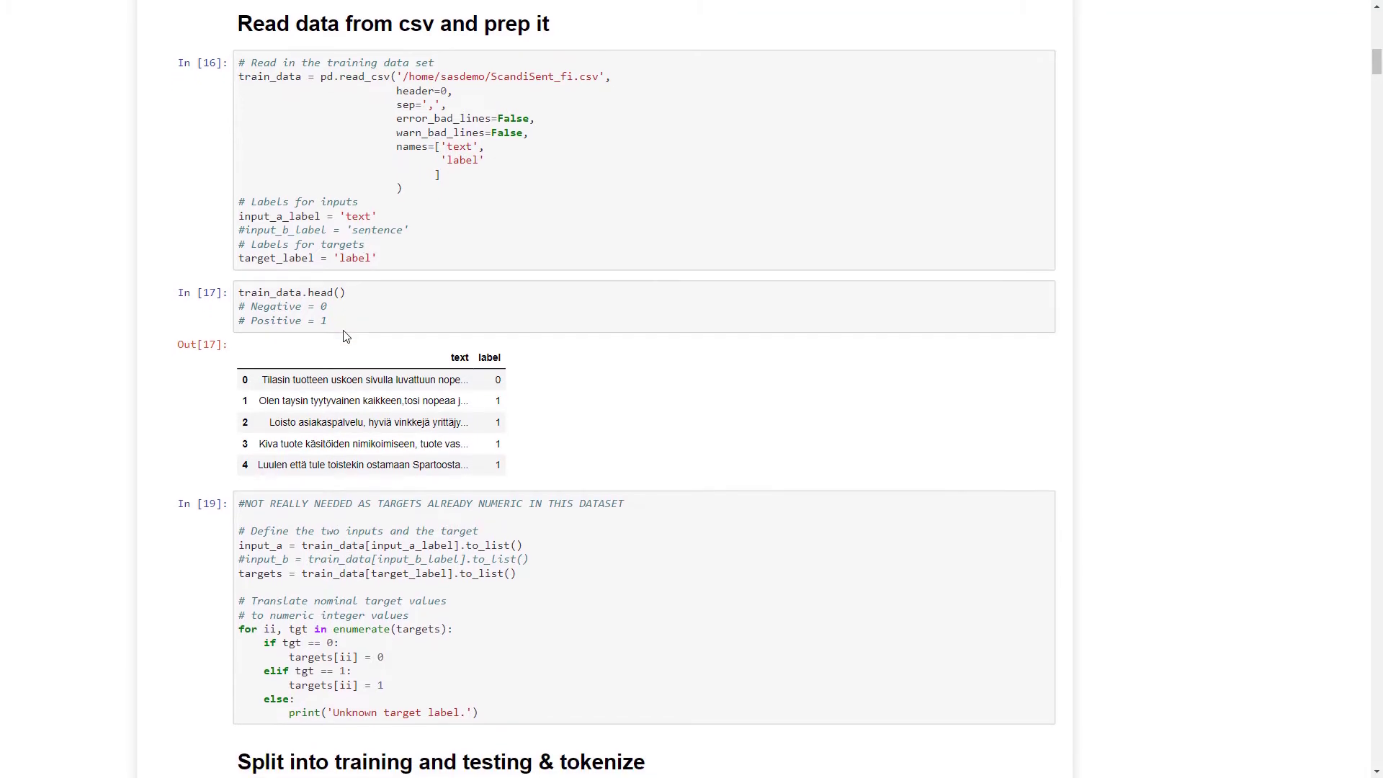
scroll(down, 3)
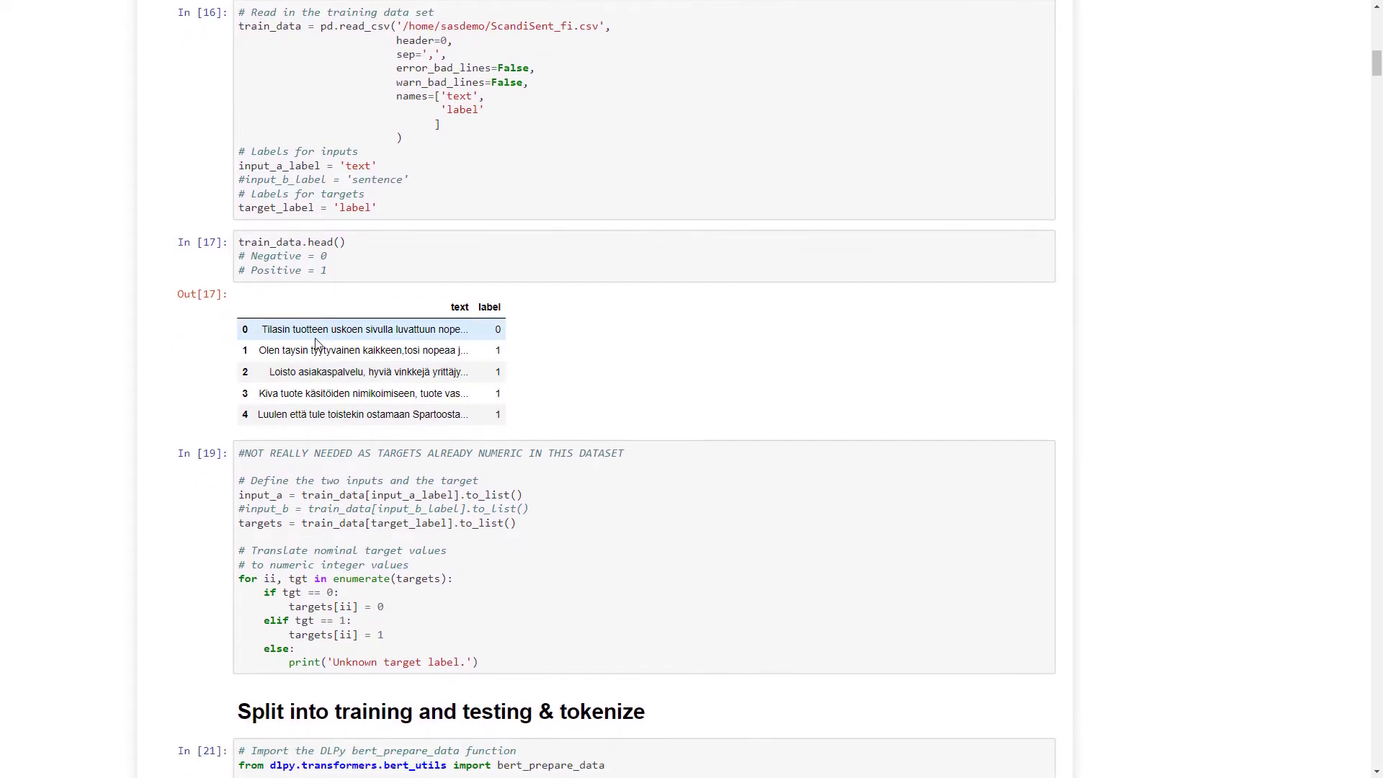
mouse_move(337, 343)
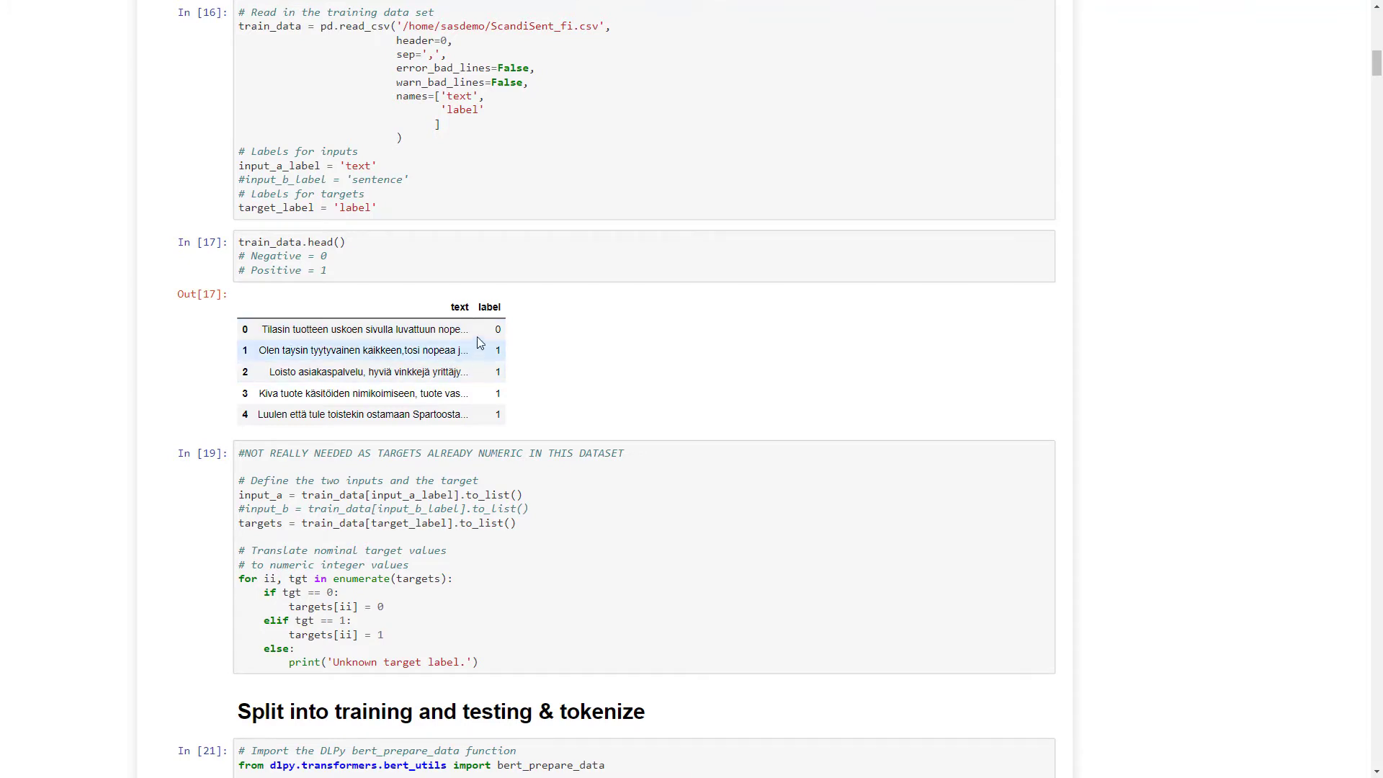
mouse_move(498, 329)
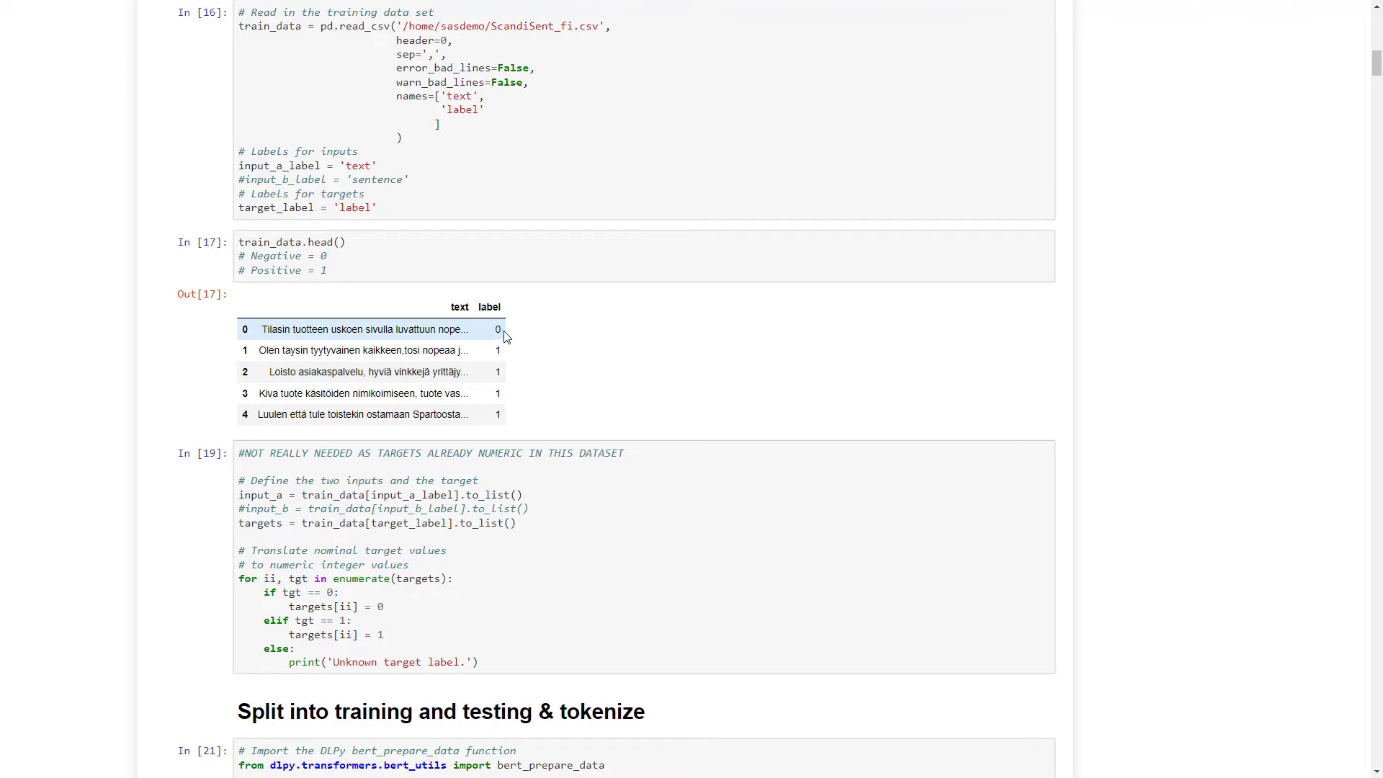
mouse_move(501, 333)
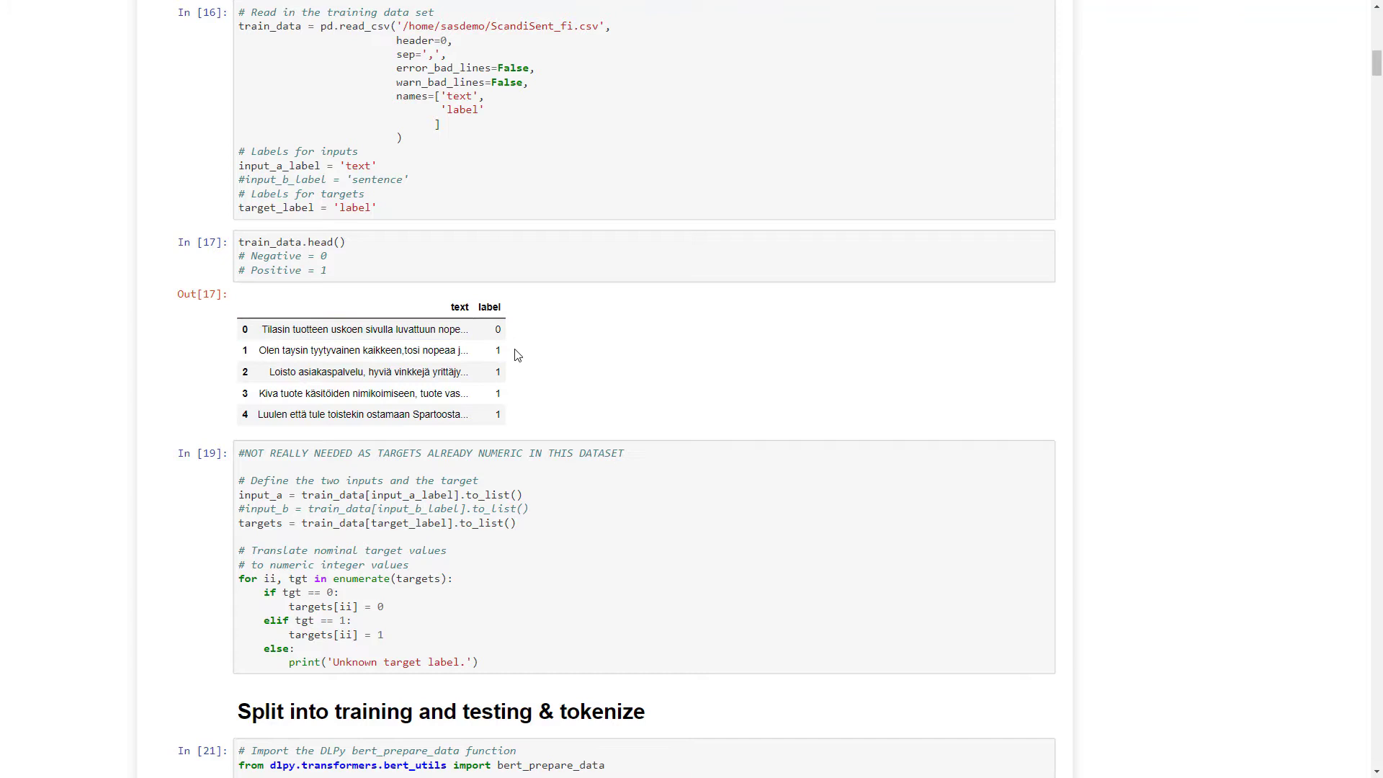
scroll(down, 3)
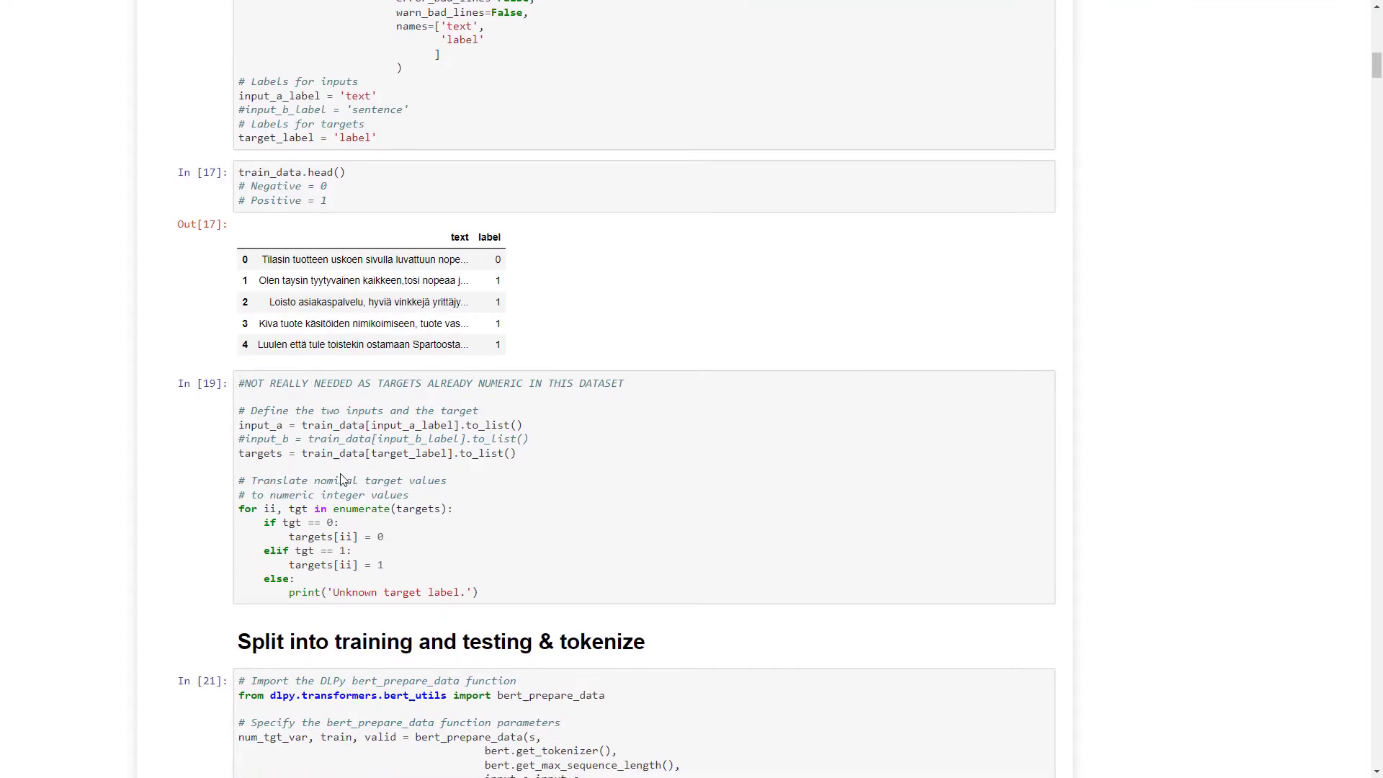
Step: Highlight the train/valid split output showing 8992 training and 1008 validation observations, then reach the column info
scroll(down, 3)
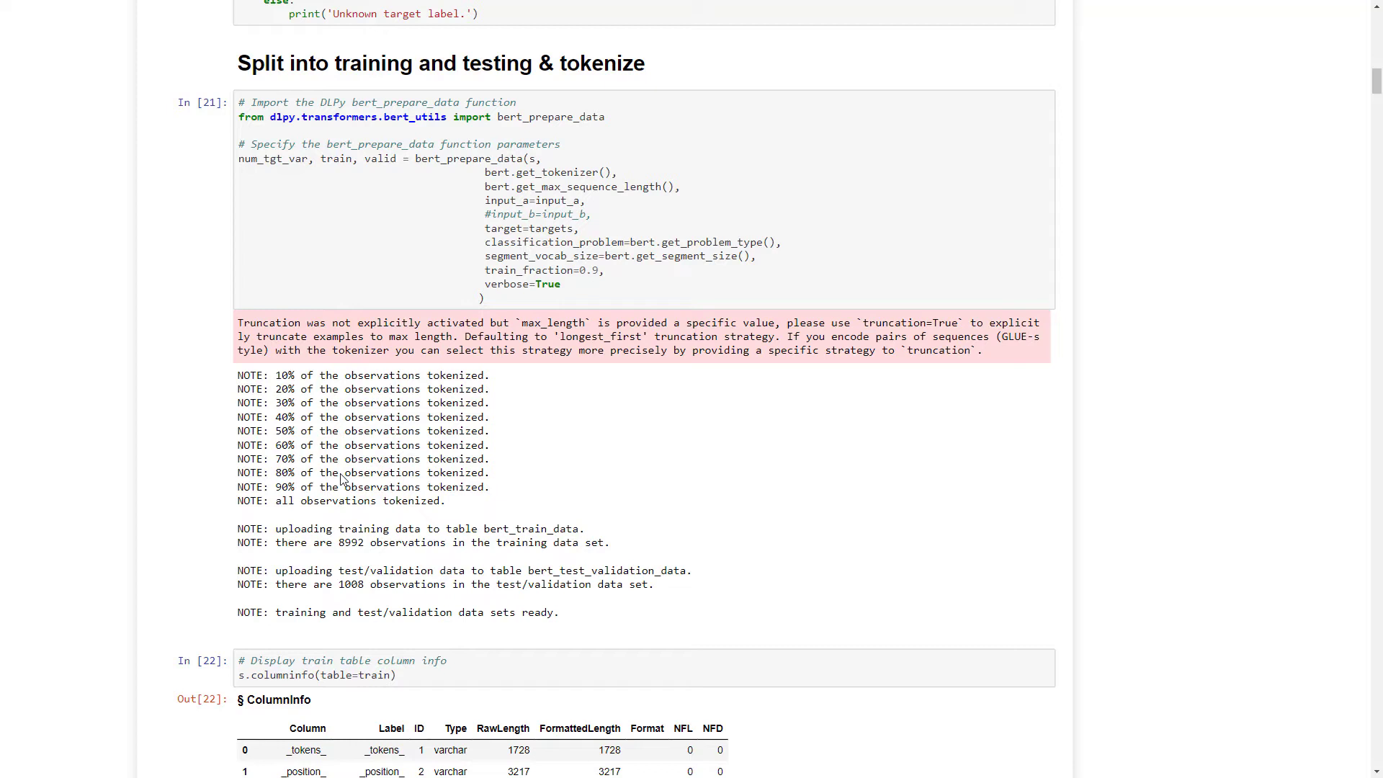
mouse_move(451, 242)
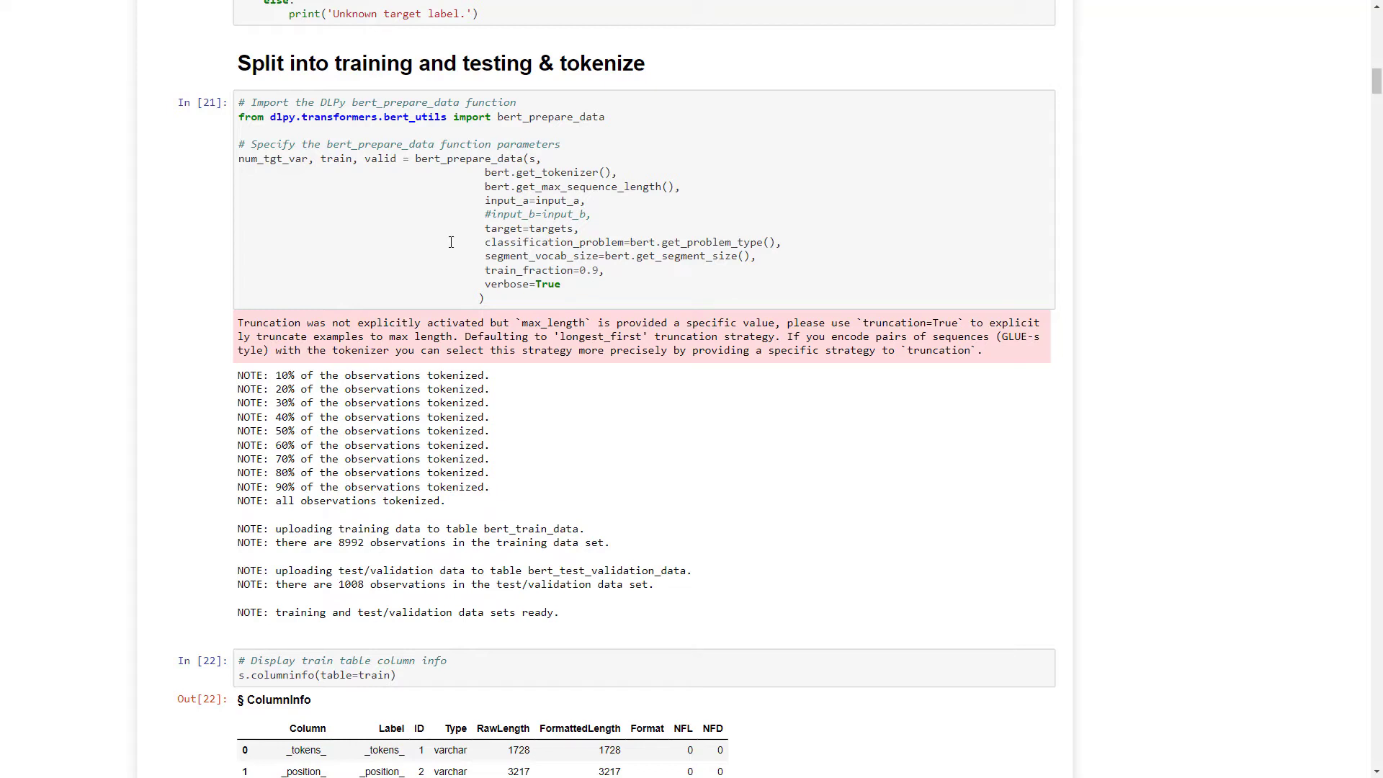
mouse_move(445, 235)
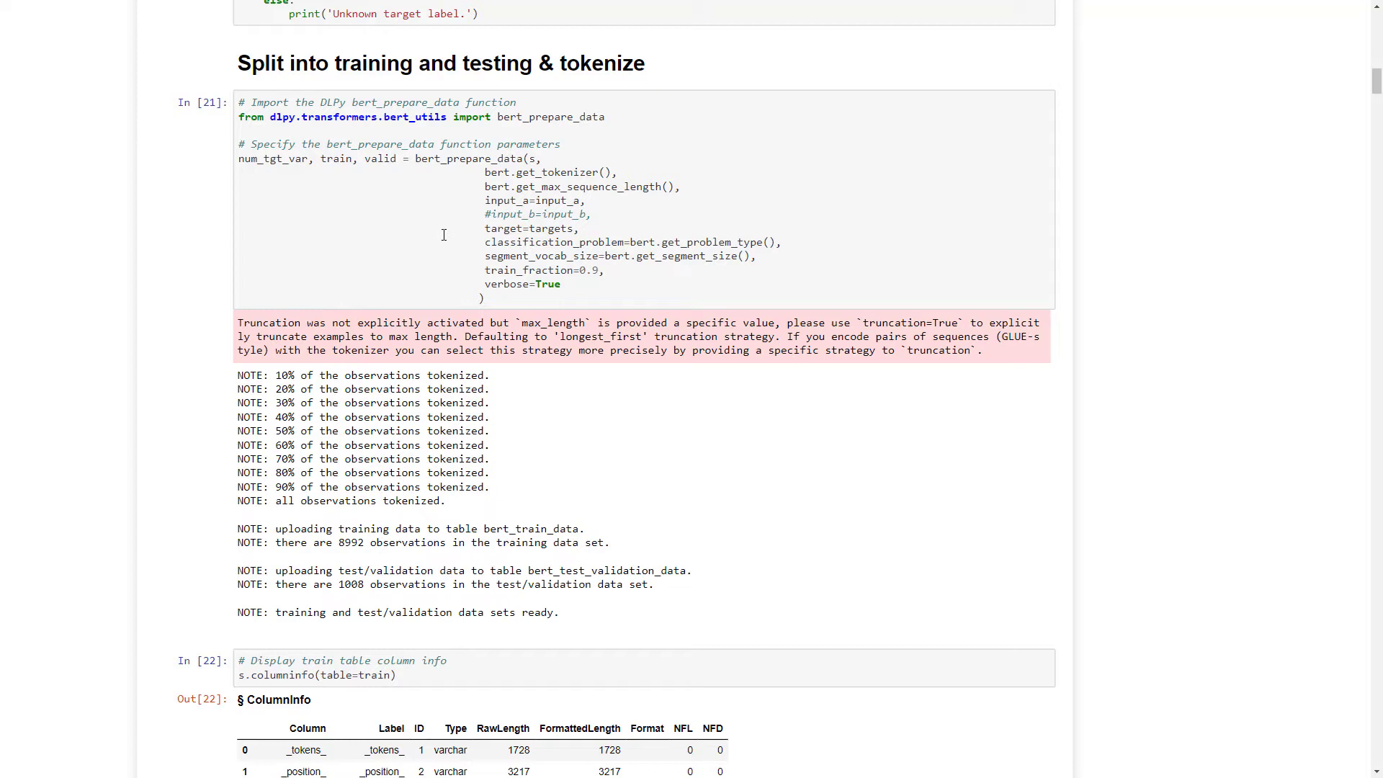
double_click(338, 159)
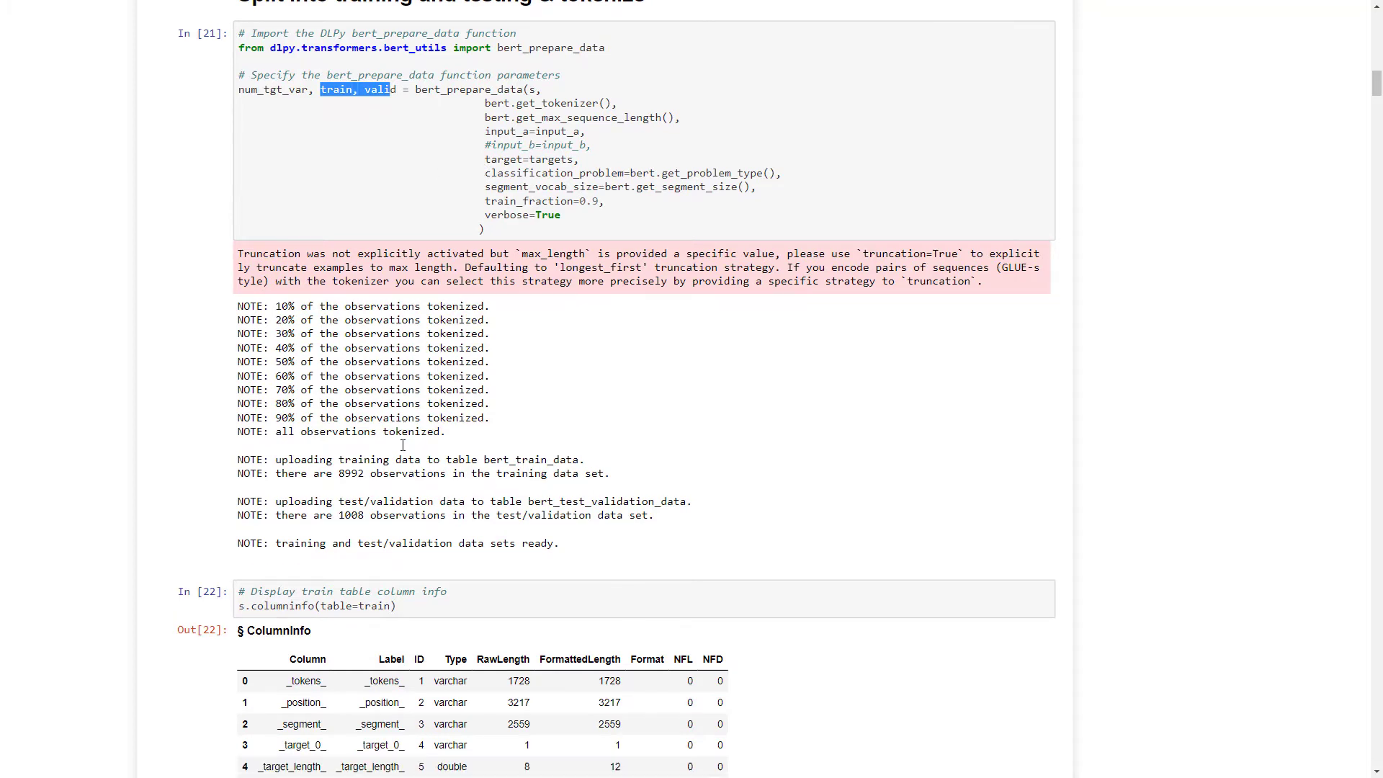
scroll(down, 3)
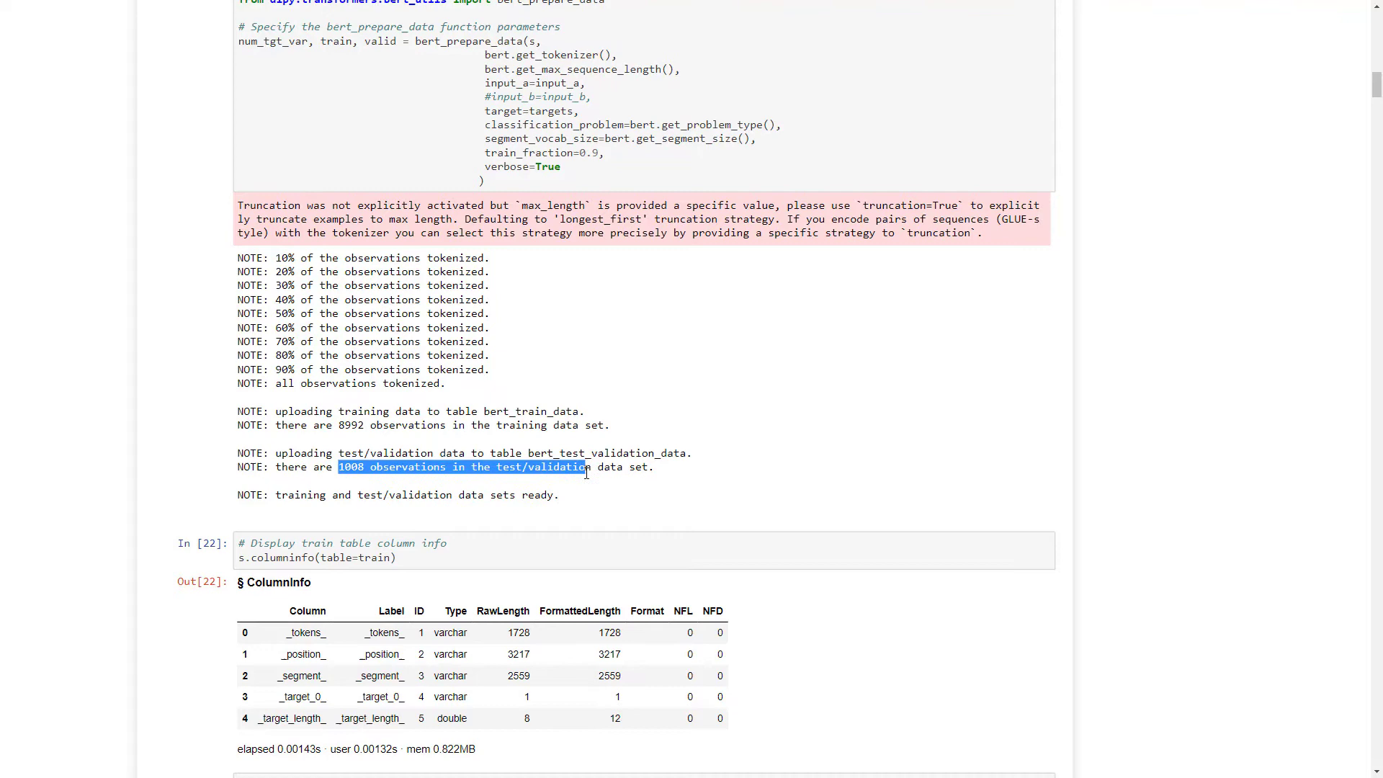
scroll(down, 3)
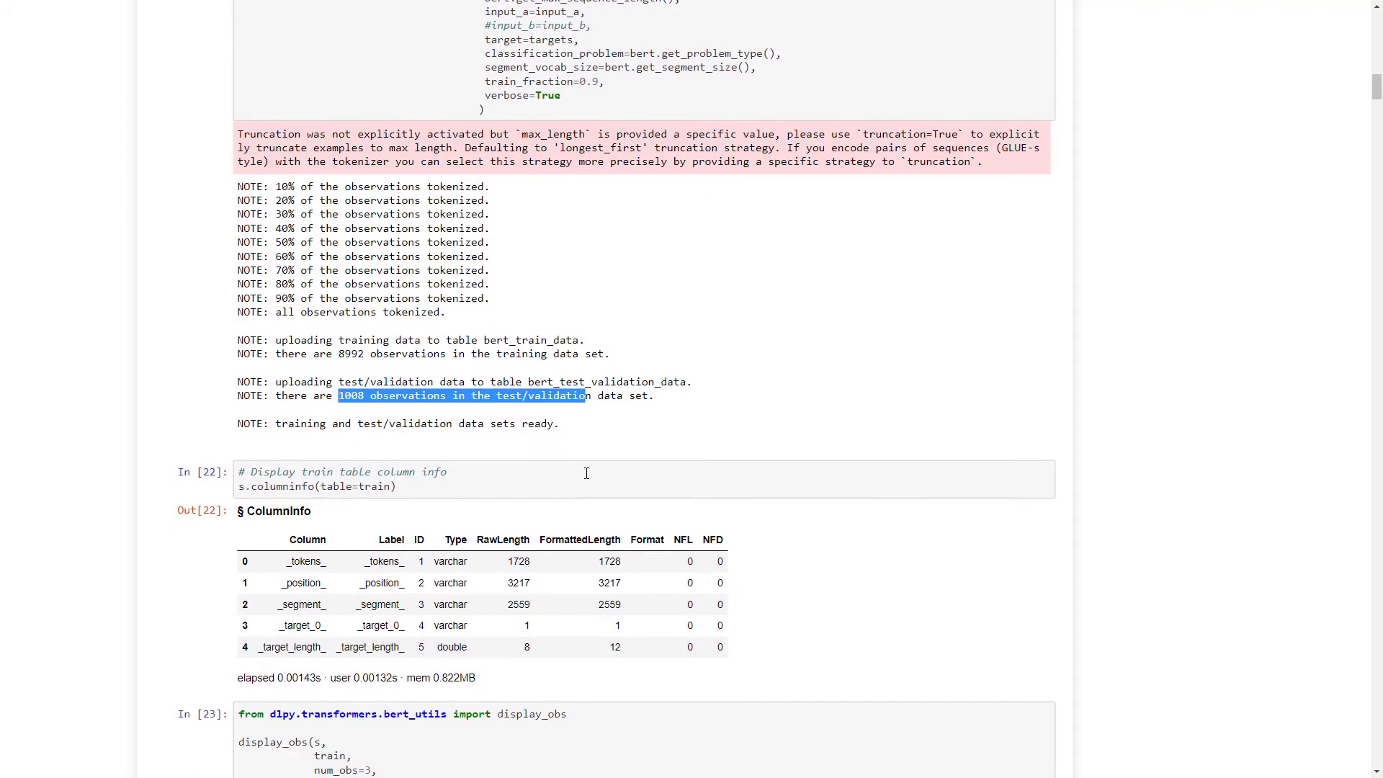
Step: Scroll past the ColumnInfo table to the display_obs sample tokenized observations
scroll(down, 3)
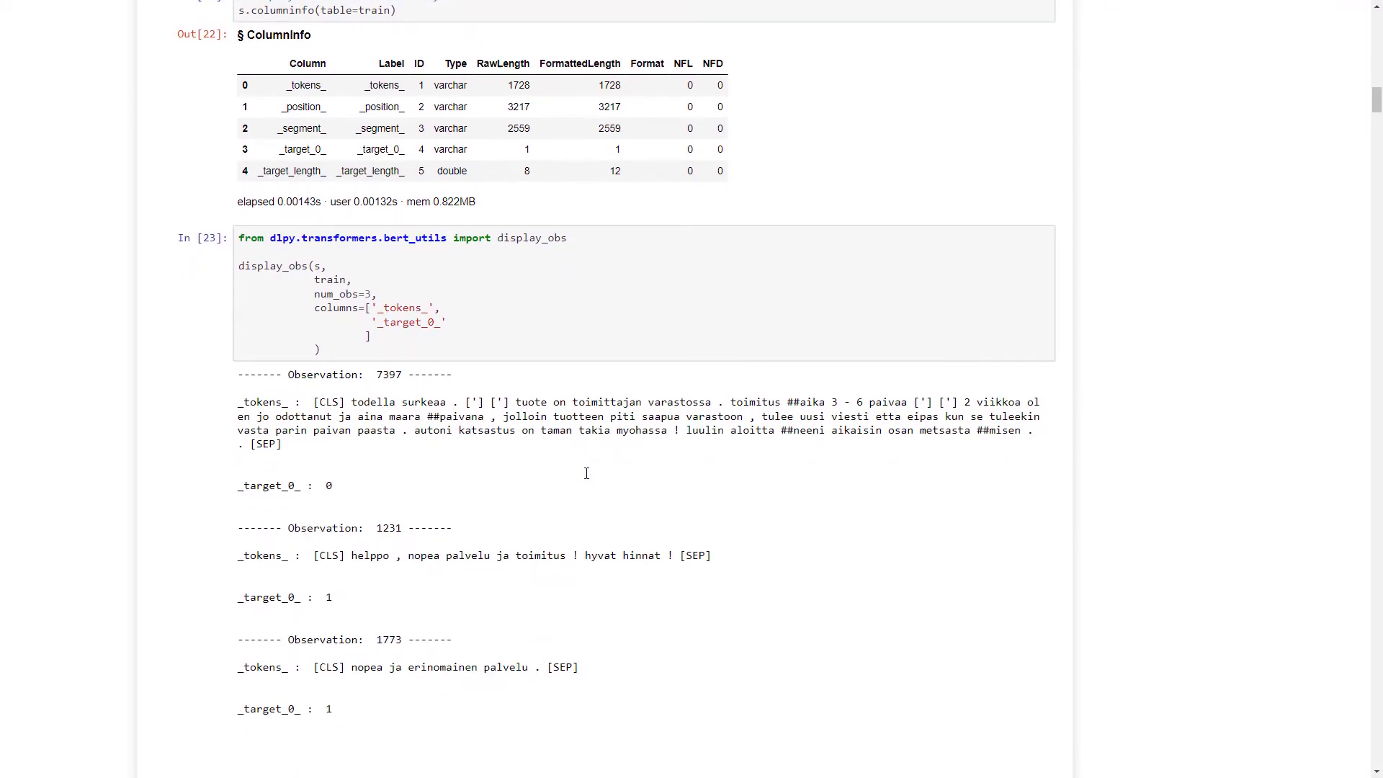
Step: Scroll past the BERT network DAG plot to the Training section and bert.fit output
scroll(down, 3)
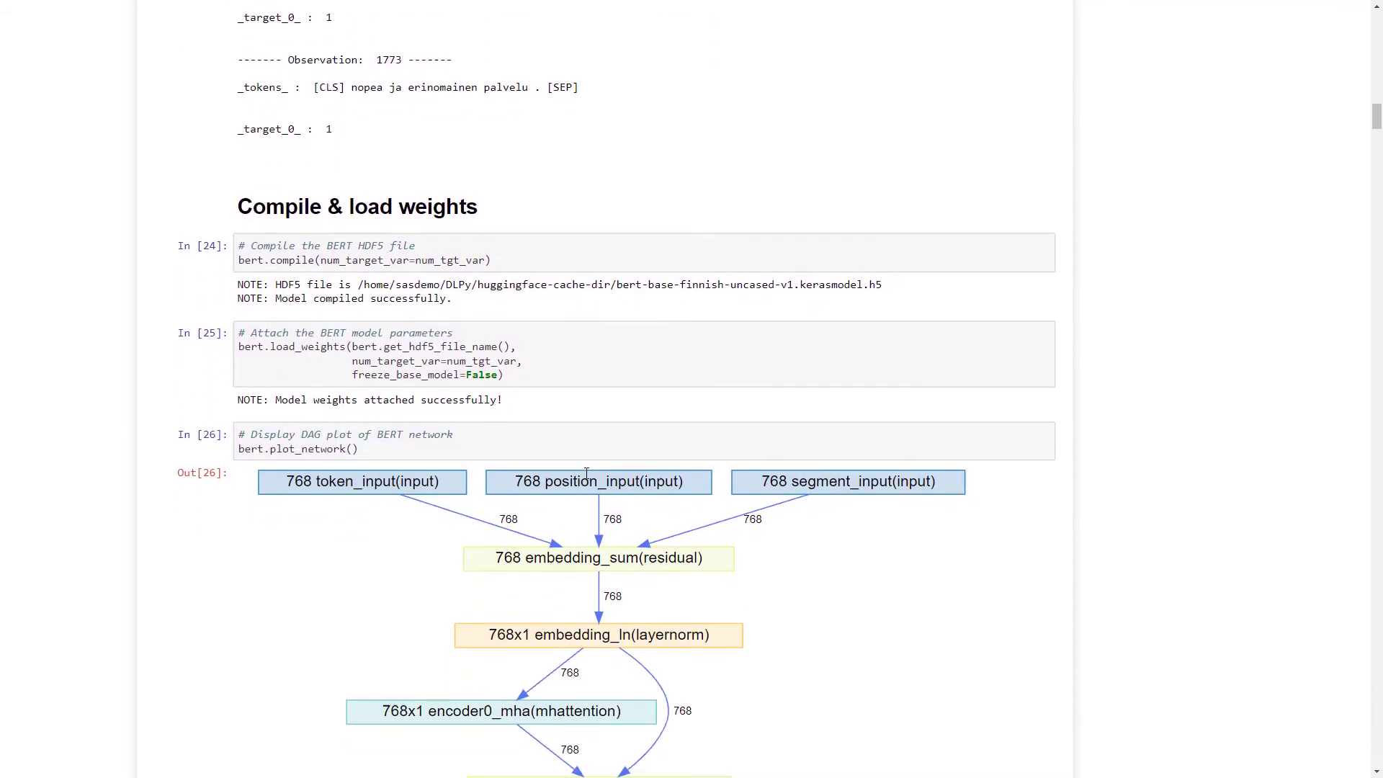
scroll(up, 3)
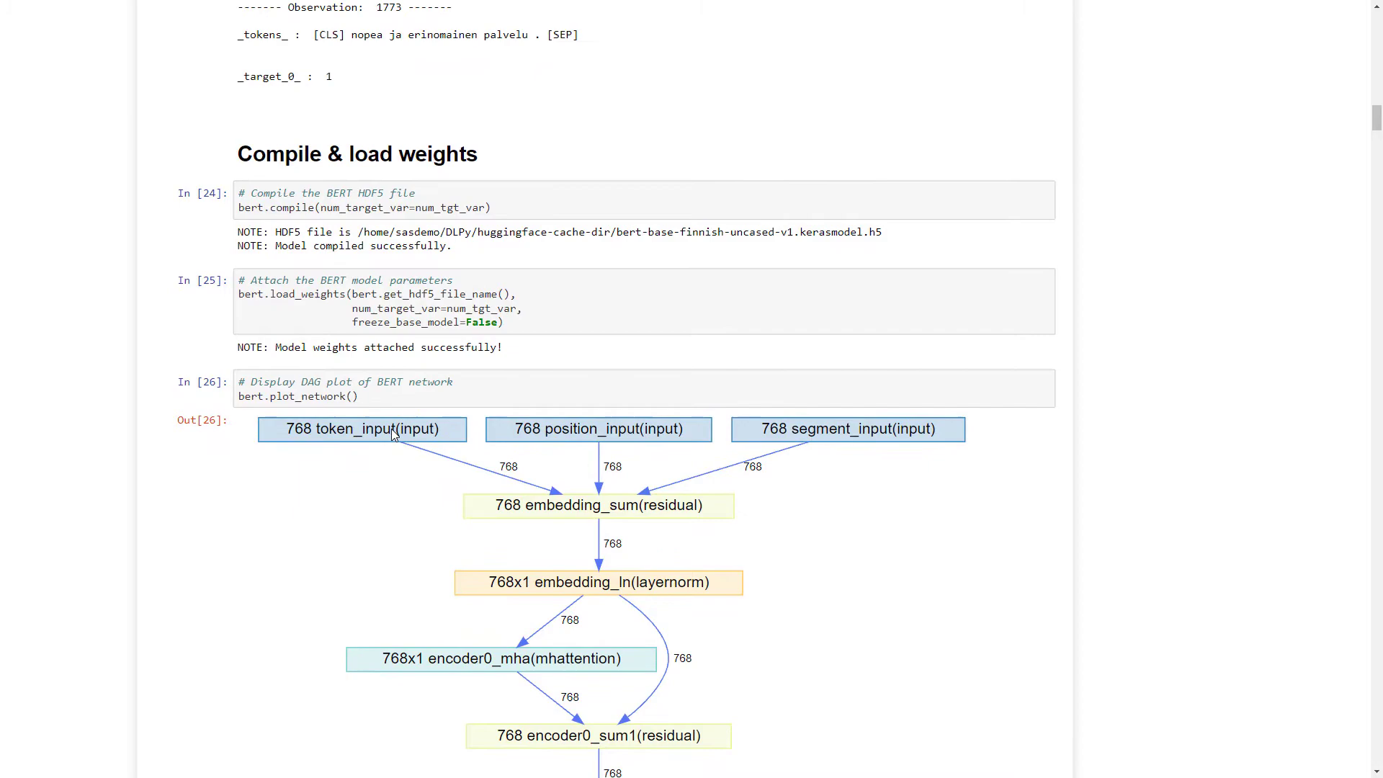
scroll(down, 3)
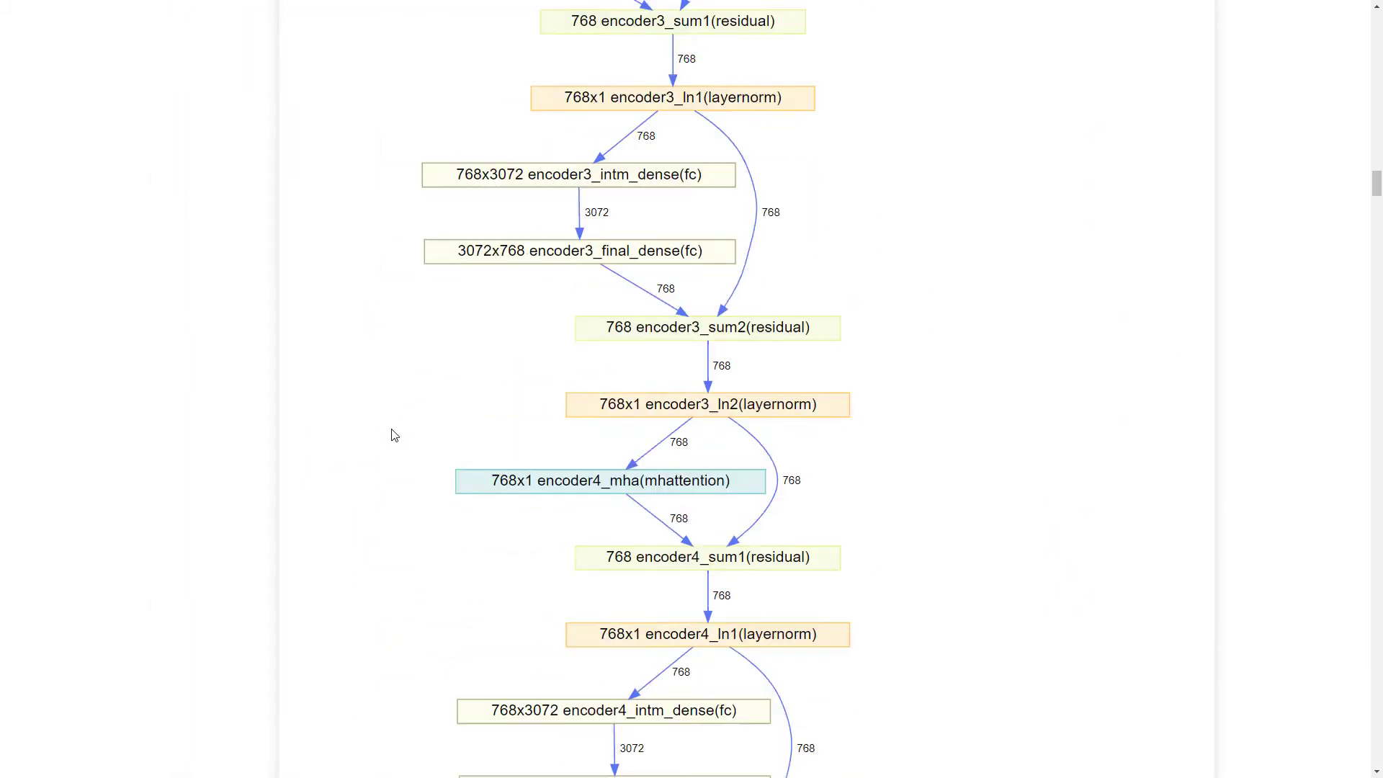
scroll(down, 3)
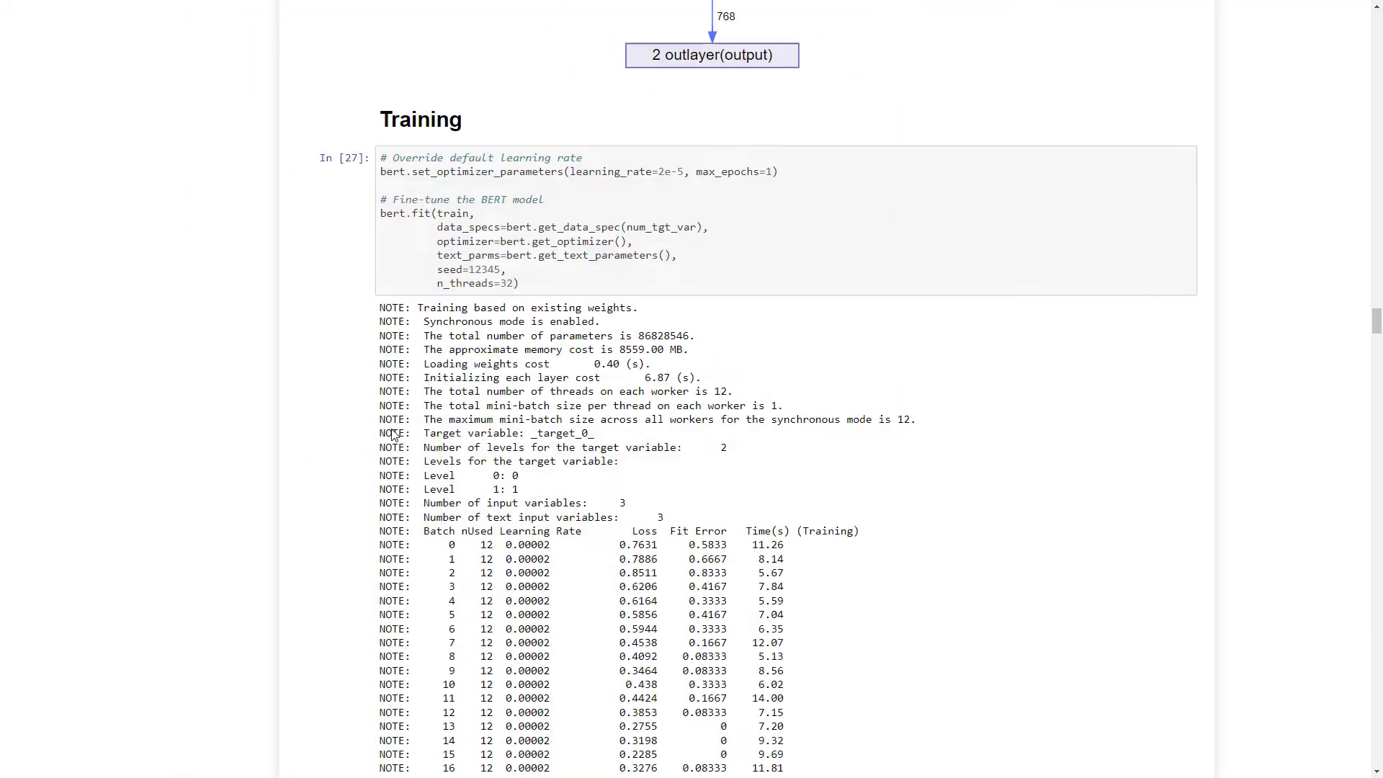
Step: Scroll through the batch-by-batch fine-tuning NOTE log
scroll(up, 3)
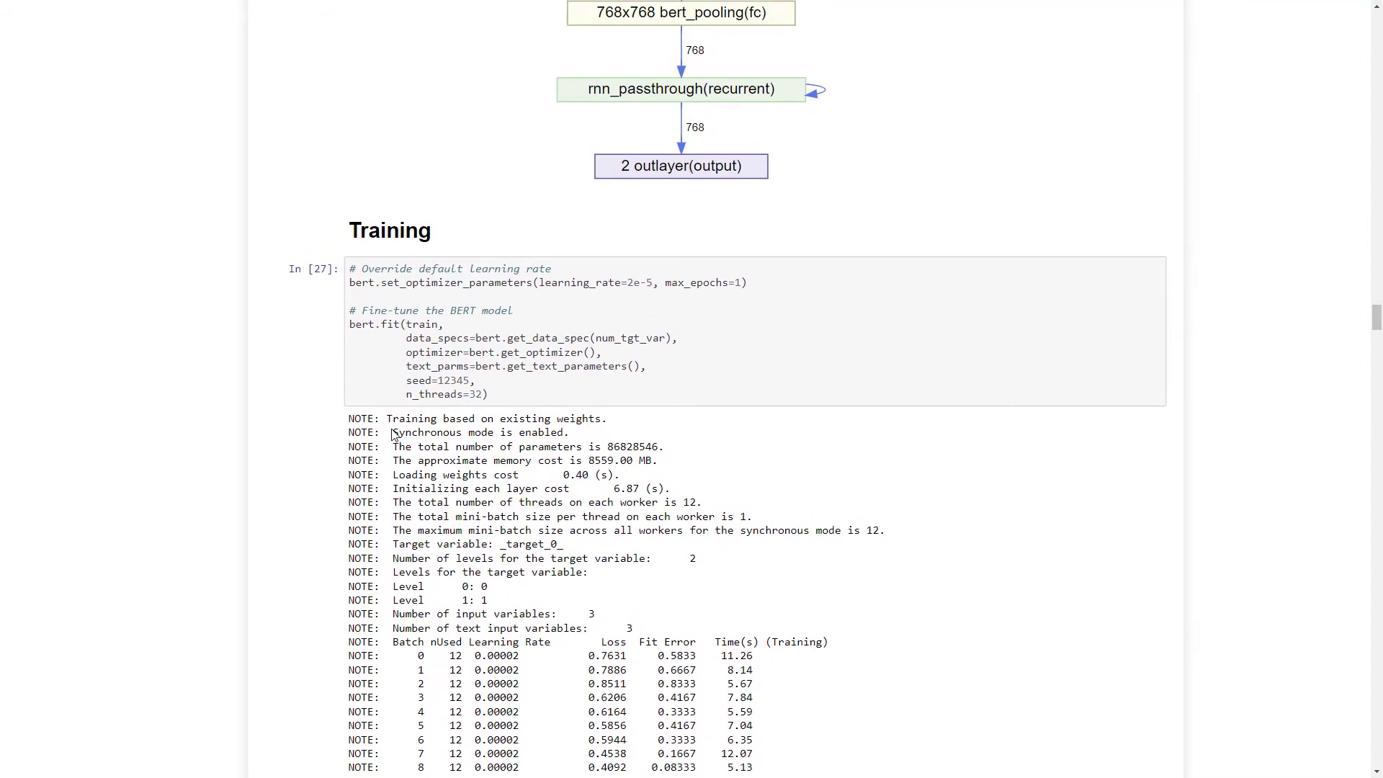
scroll(down, 3)
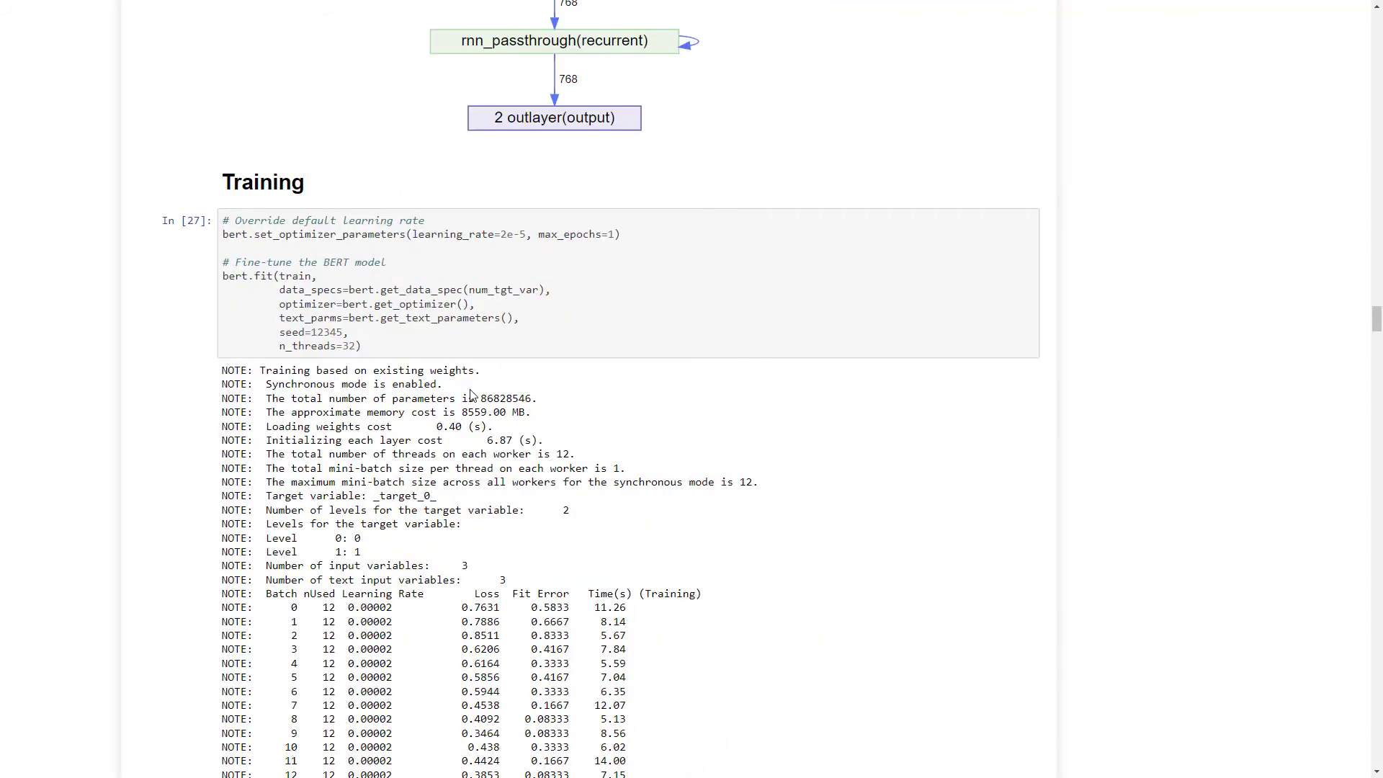
scroll(down, 3)
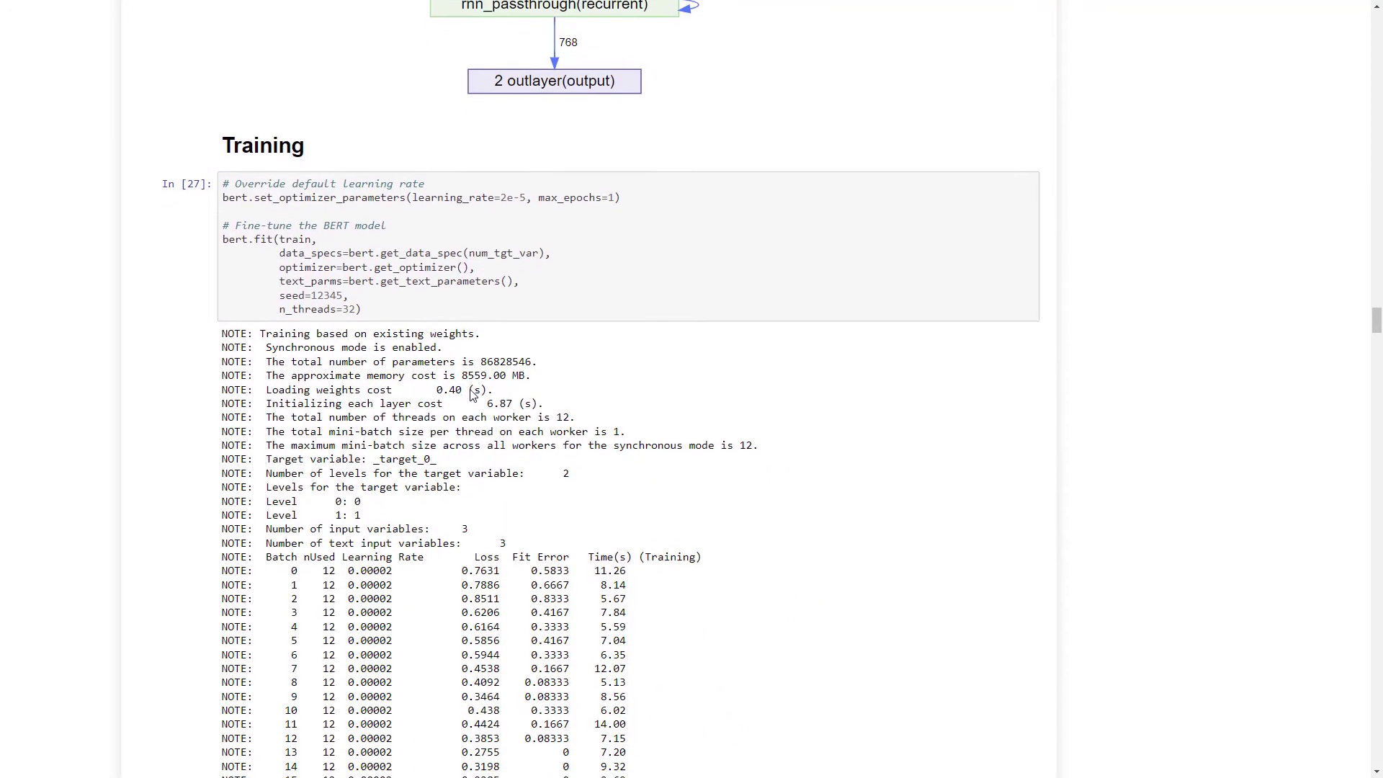
scroll(down, 3)
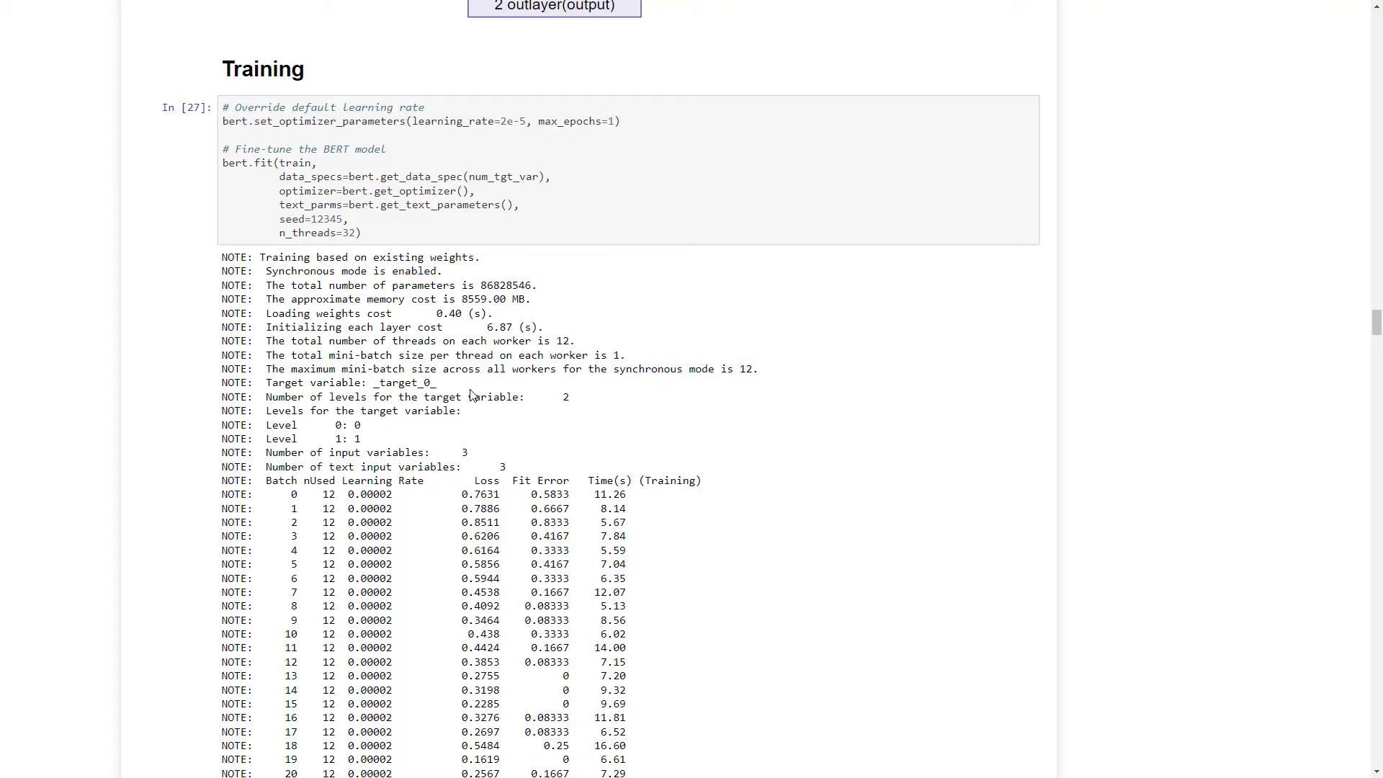
mouse_move(374, 427)
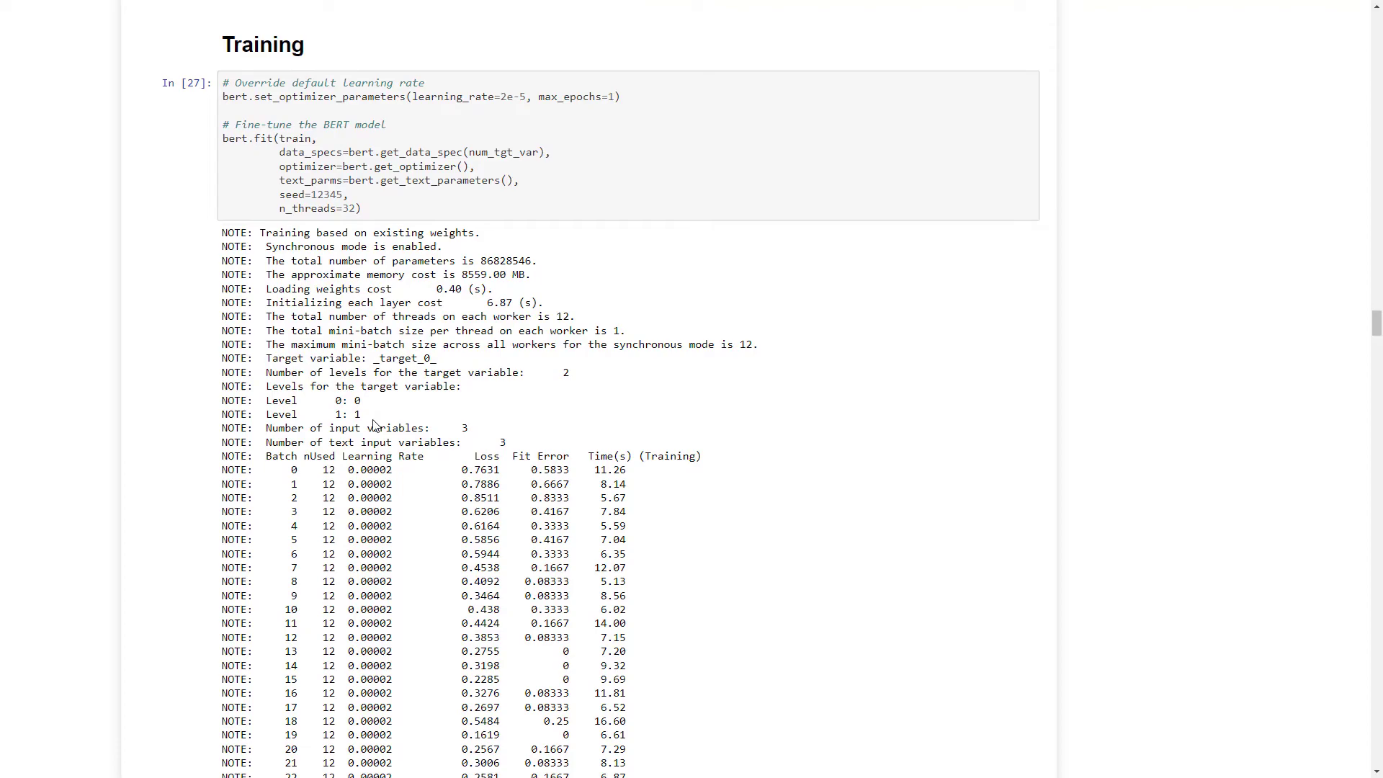
Step: Continue to the epoch summary (loss 0.1532, fit error 0.05338) and ModelInfo table
scroll(down, 3)
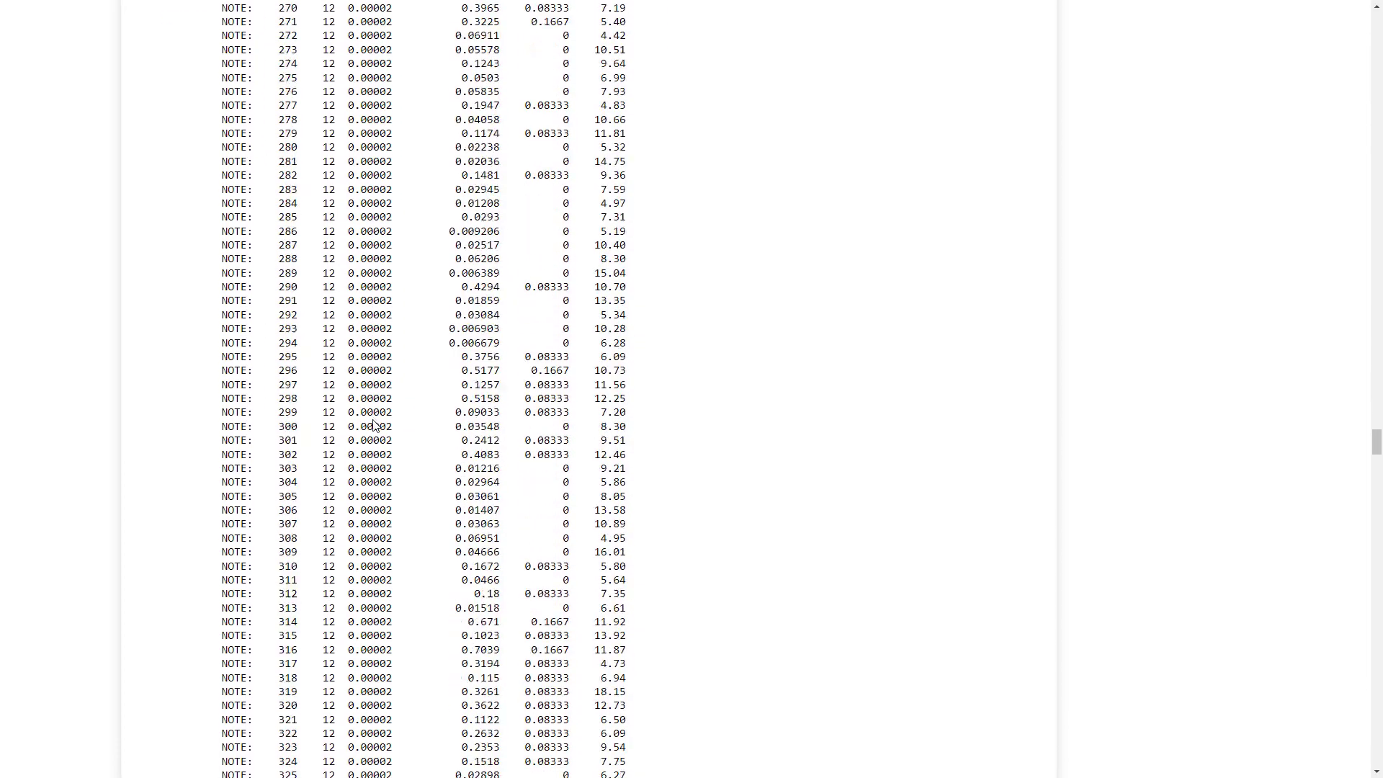
scroll(down, 3)
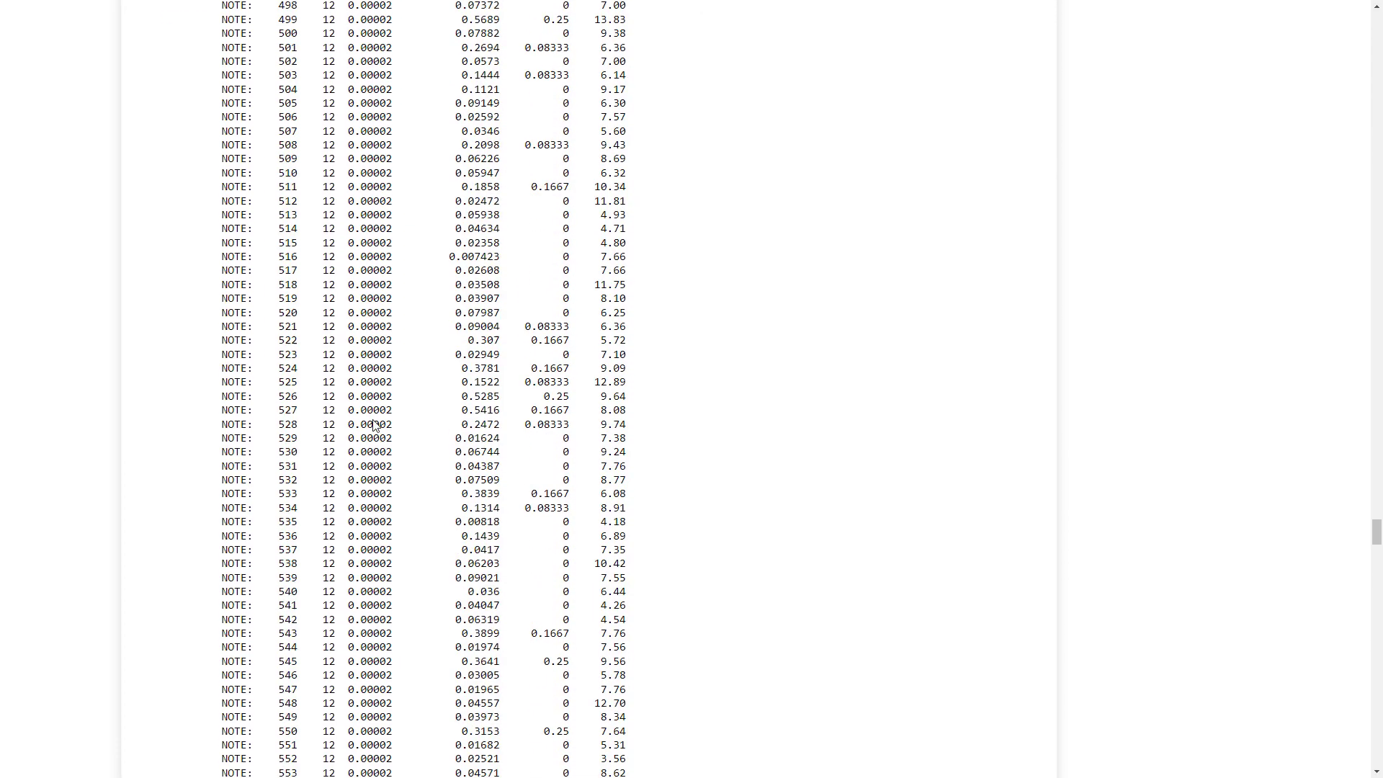
scroll(down, 3)
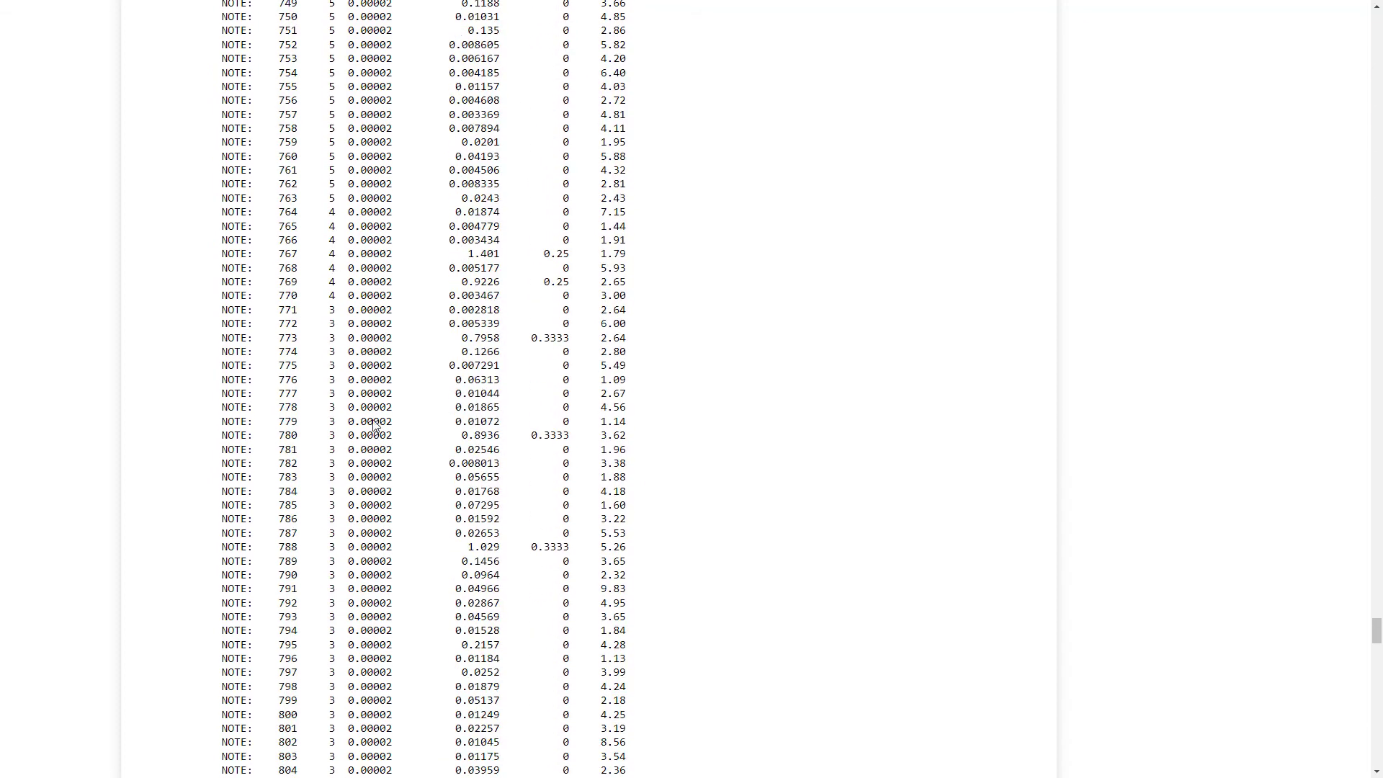
scroll(down, 3)
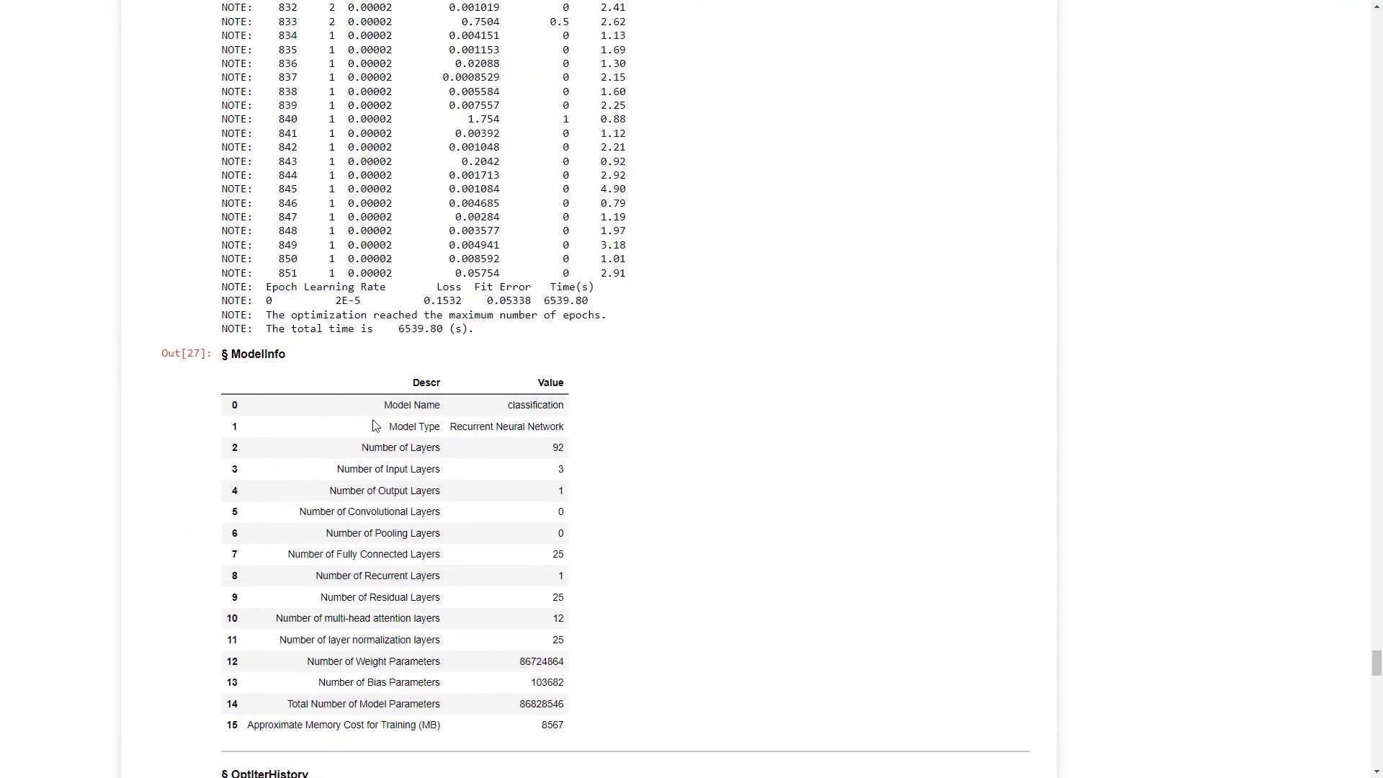
Step: Scroll through the OptIterHistory, OutputCasTables and validation ColumnInfo outputs
scroll(down, 3)
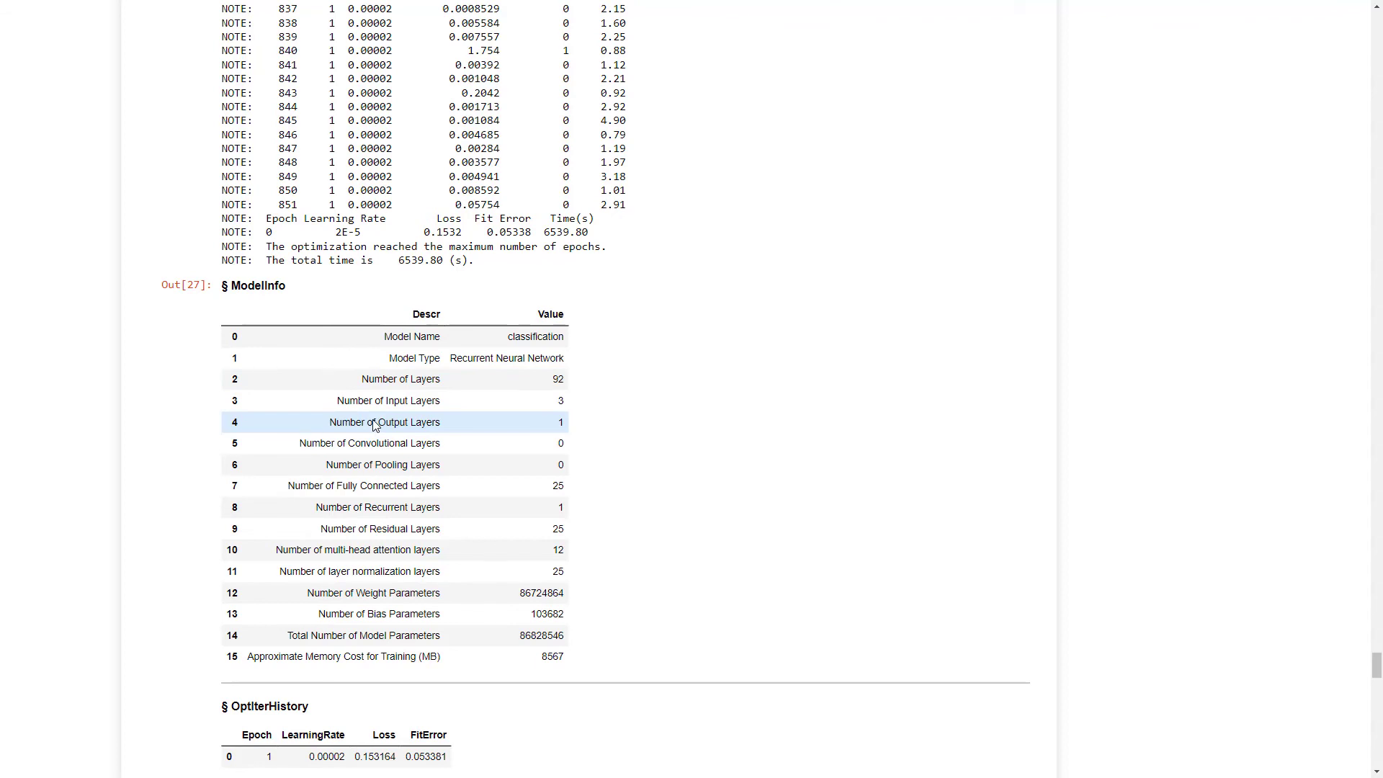
mouse_move(454, 268)
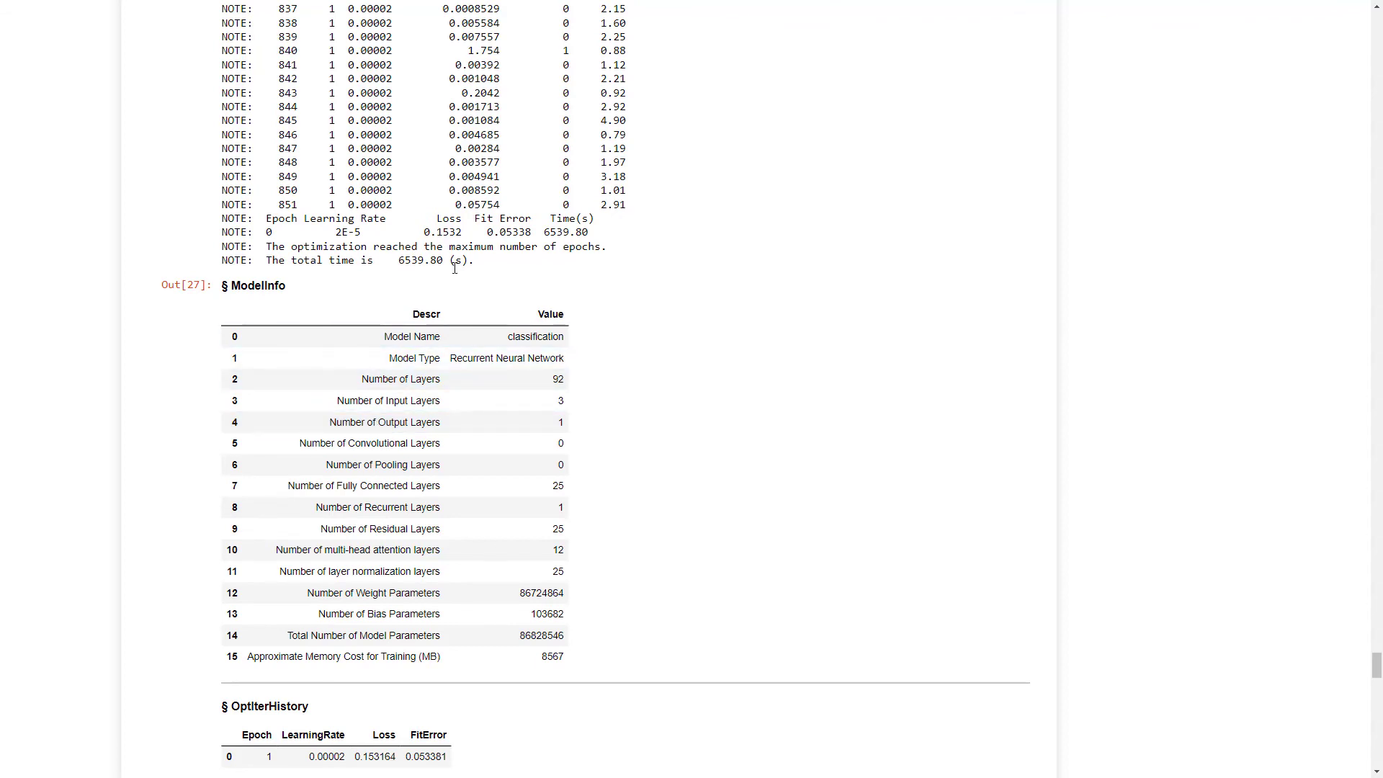
scroll(down, 3)
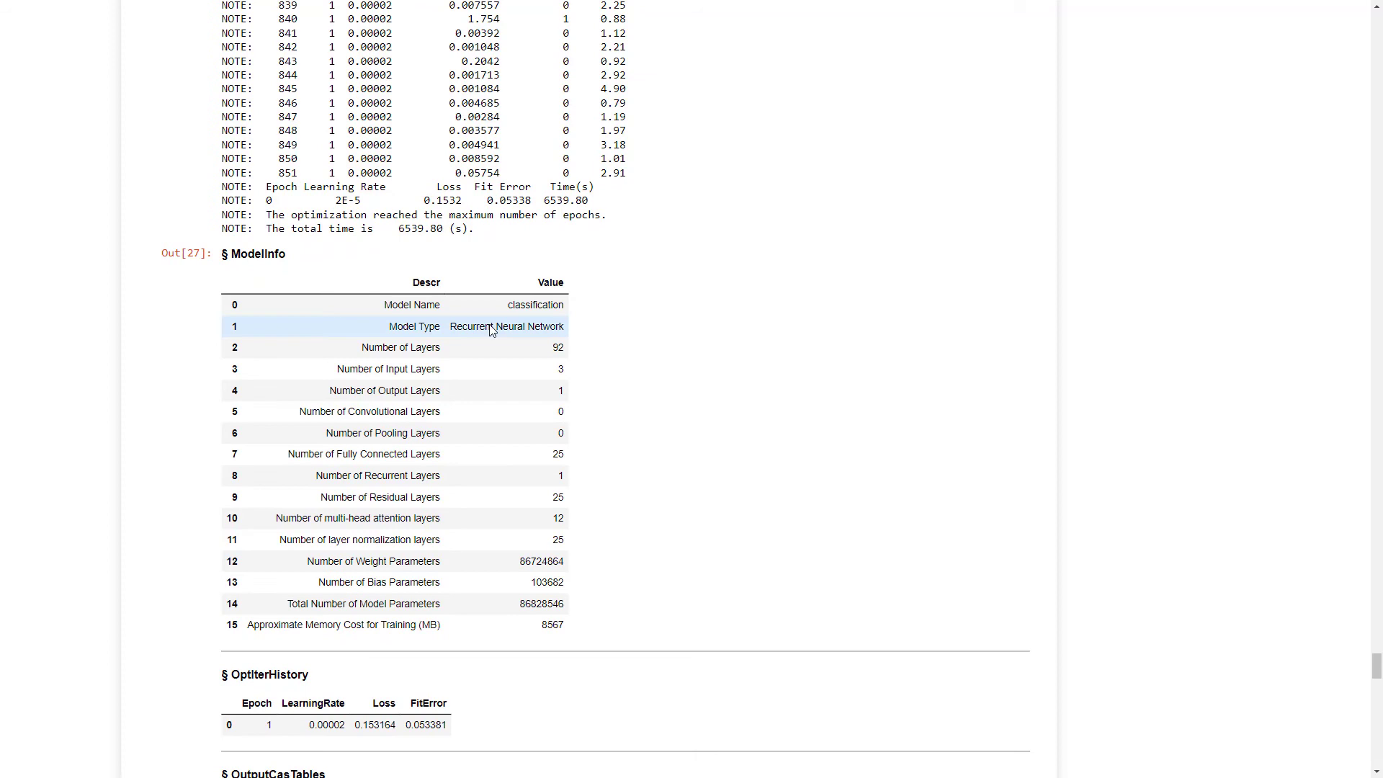
scroll(down, 3)
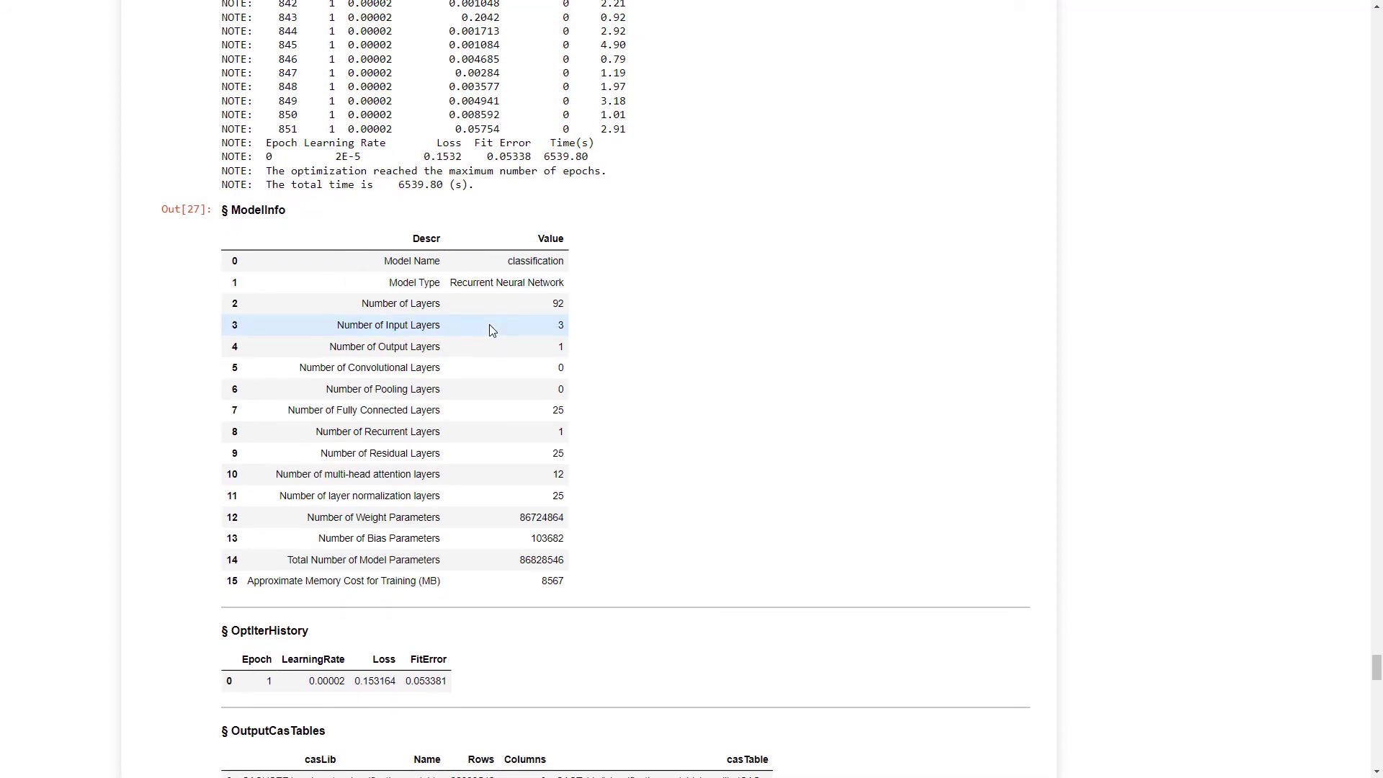
scroll(down, 3)
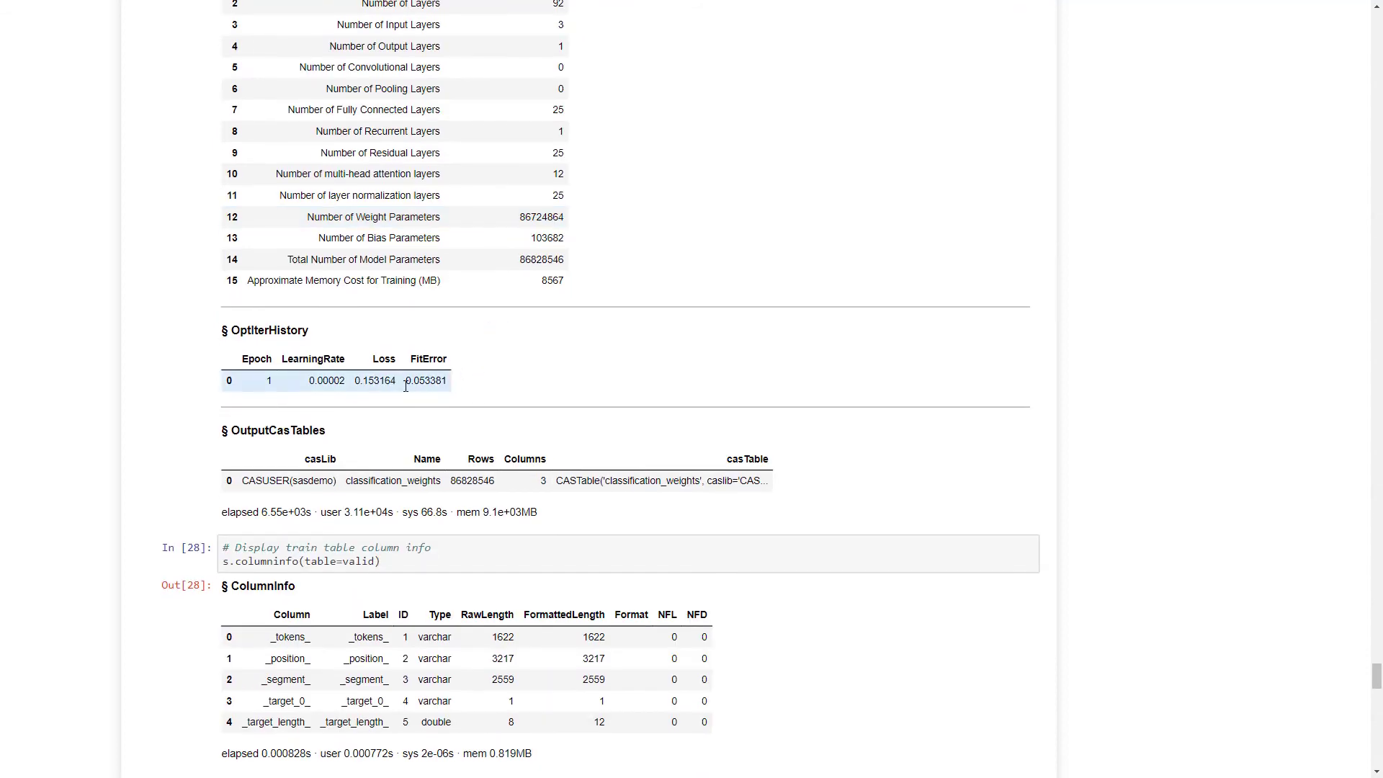
scroll(down, 3)
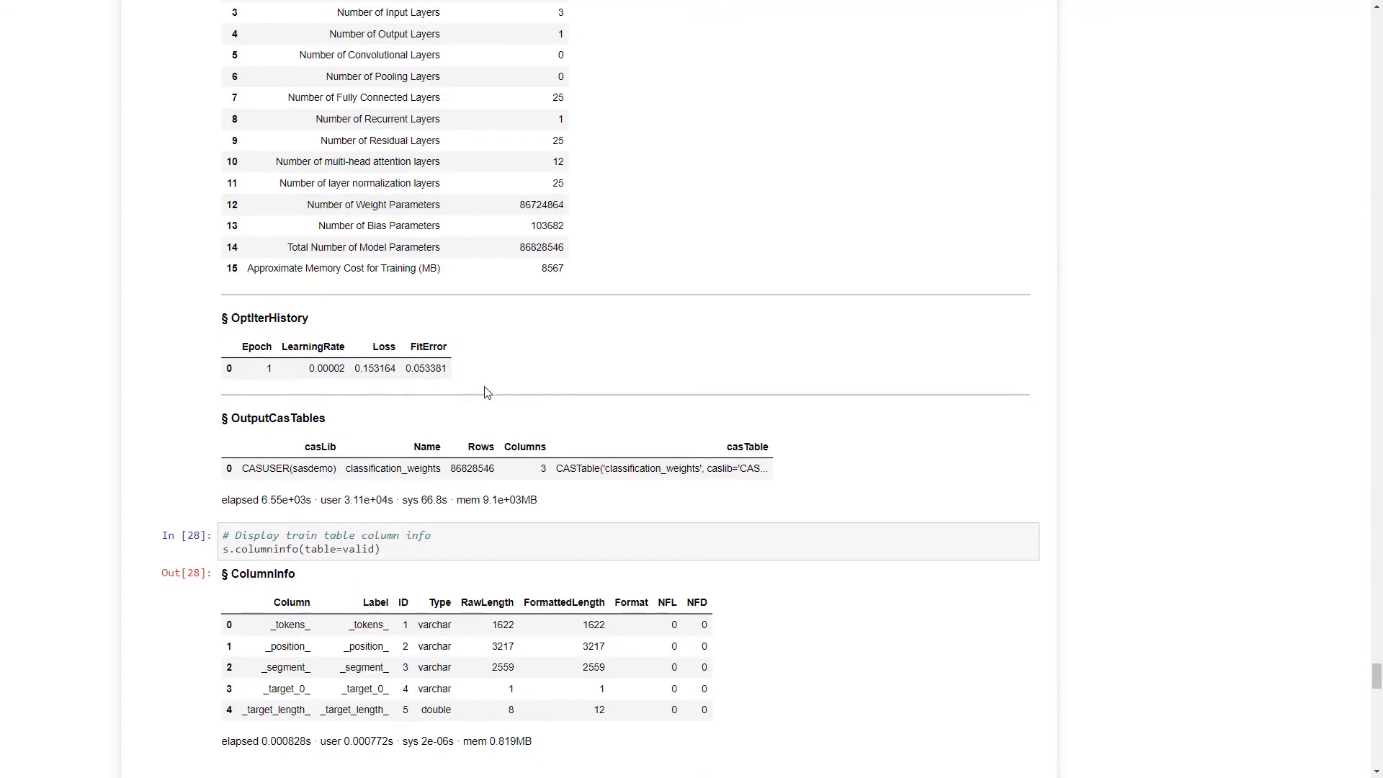
scroll(down, 3)
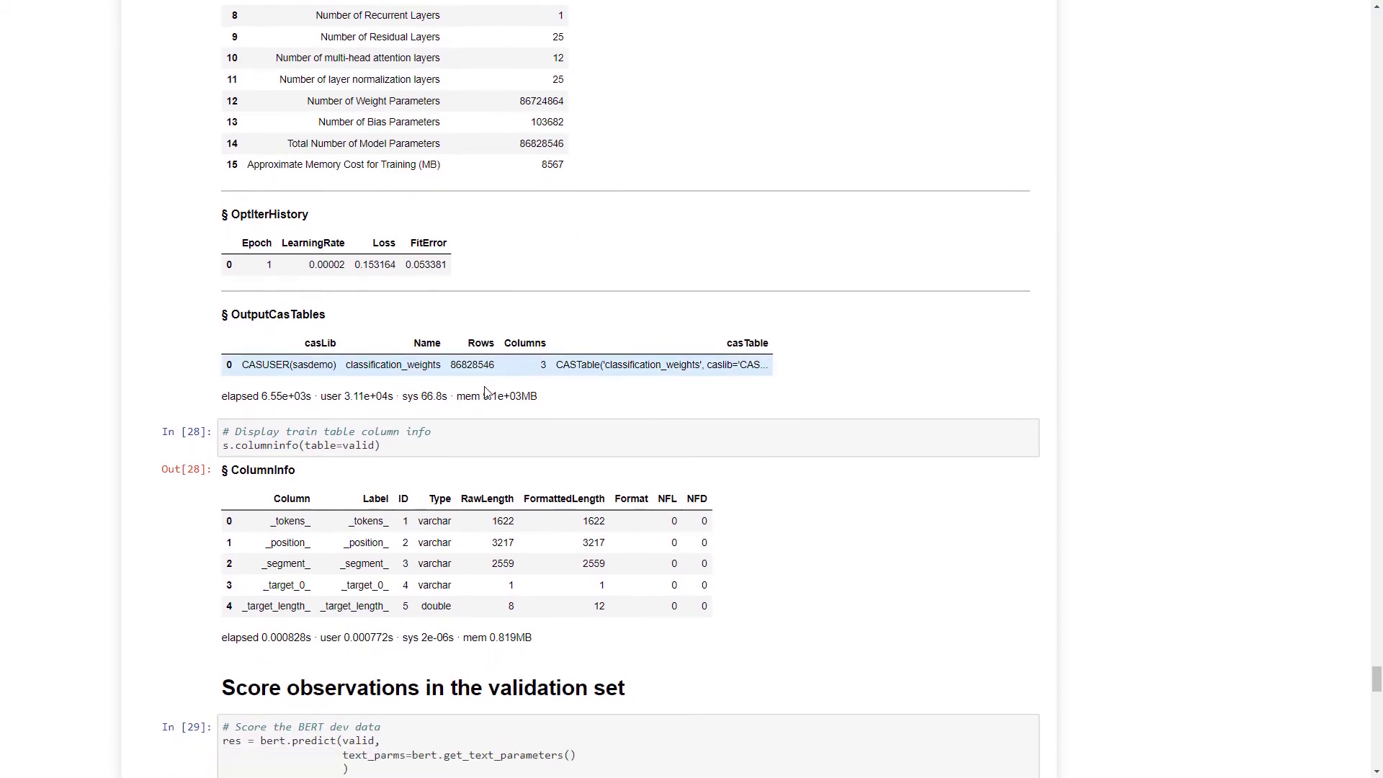
Step: Highlight the ScoreInfo result of 8.035714% misclassification on 1008 validation observations
scroll(down, 3)
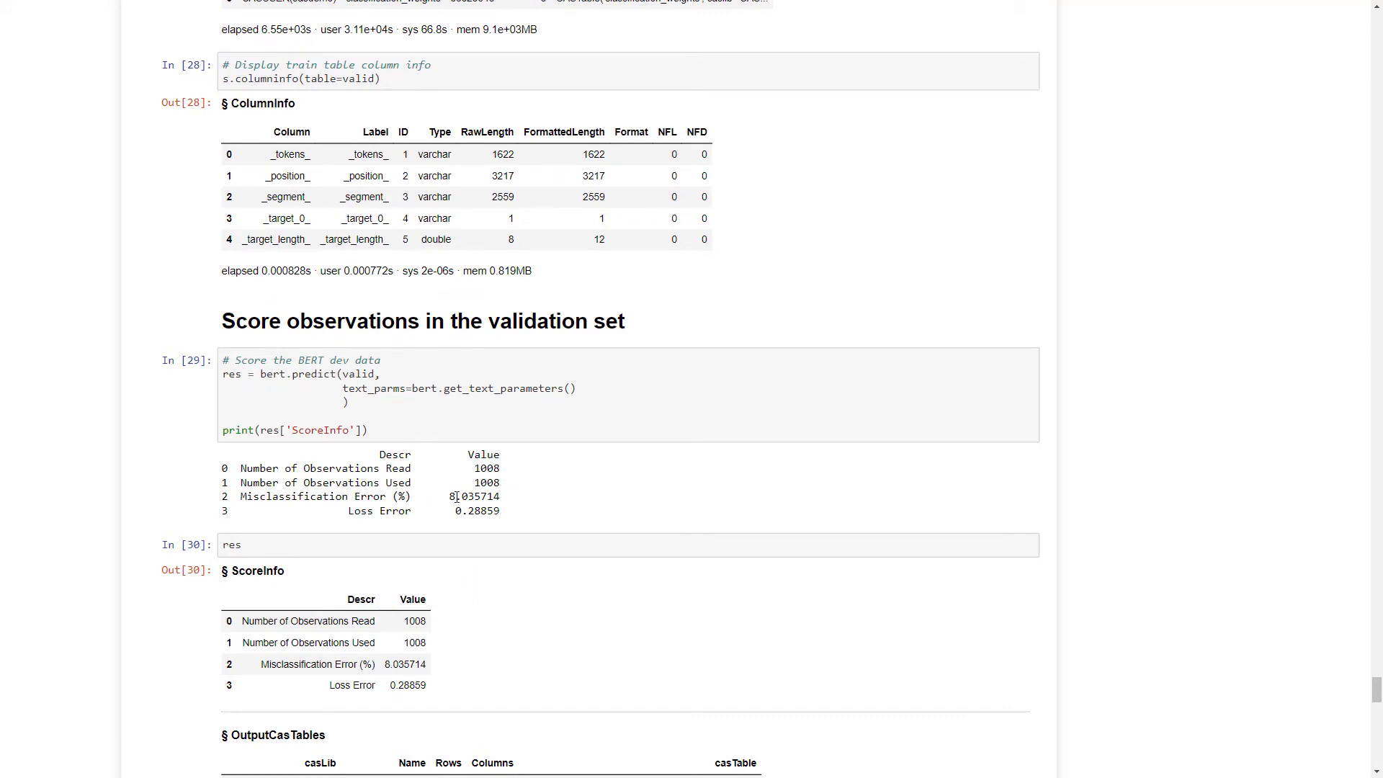
double_click(475, 496)
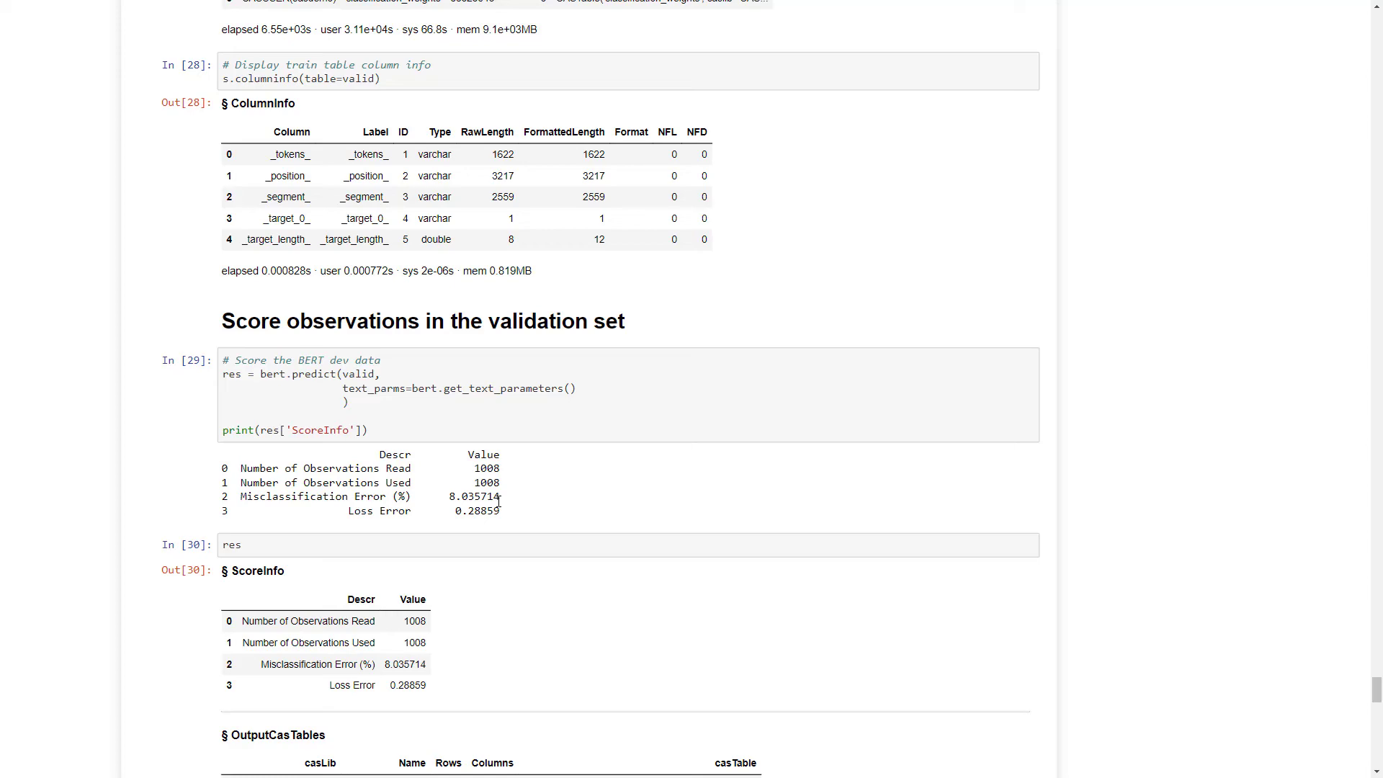
scroll(down, 3)
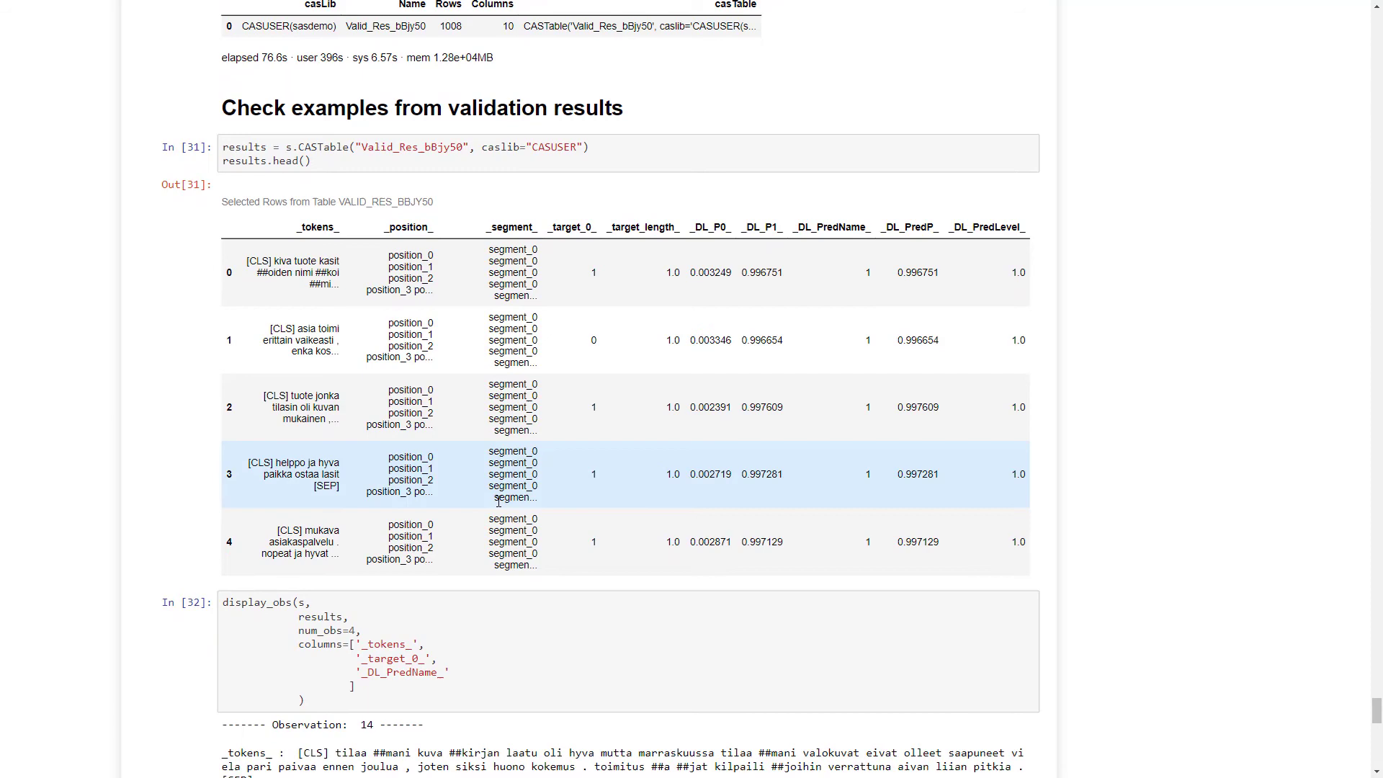
Step: Scroll to the display_obs output listing validation observations 14, 940, 392 and 492 with target and predicted labels
scroll(down, 3)
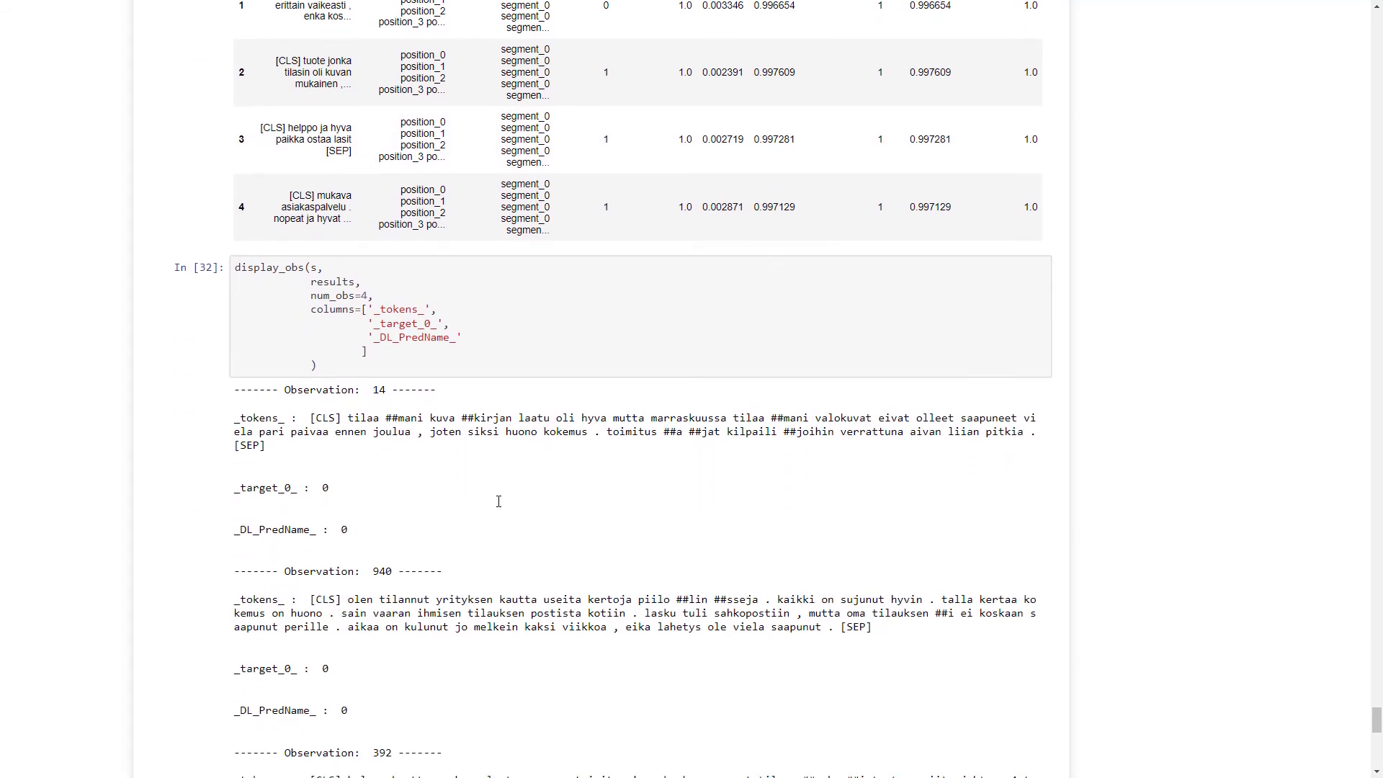
scroll(down, 3)
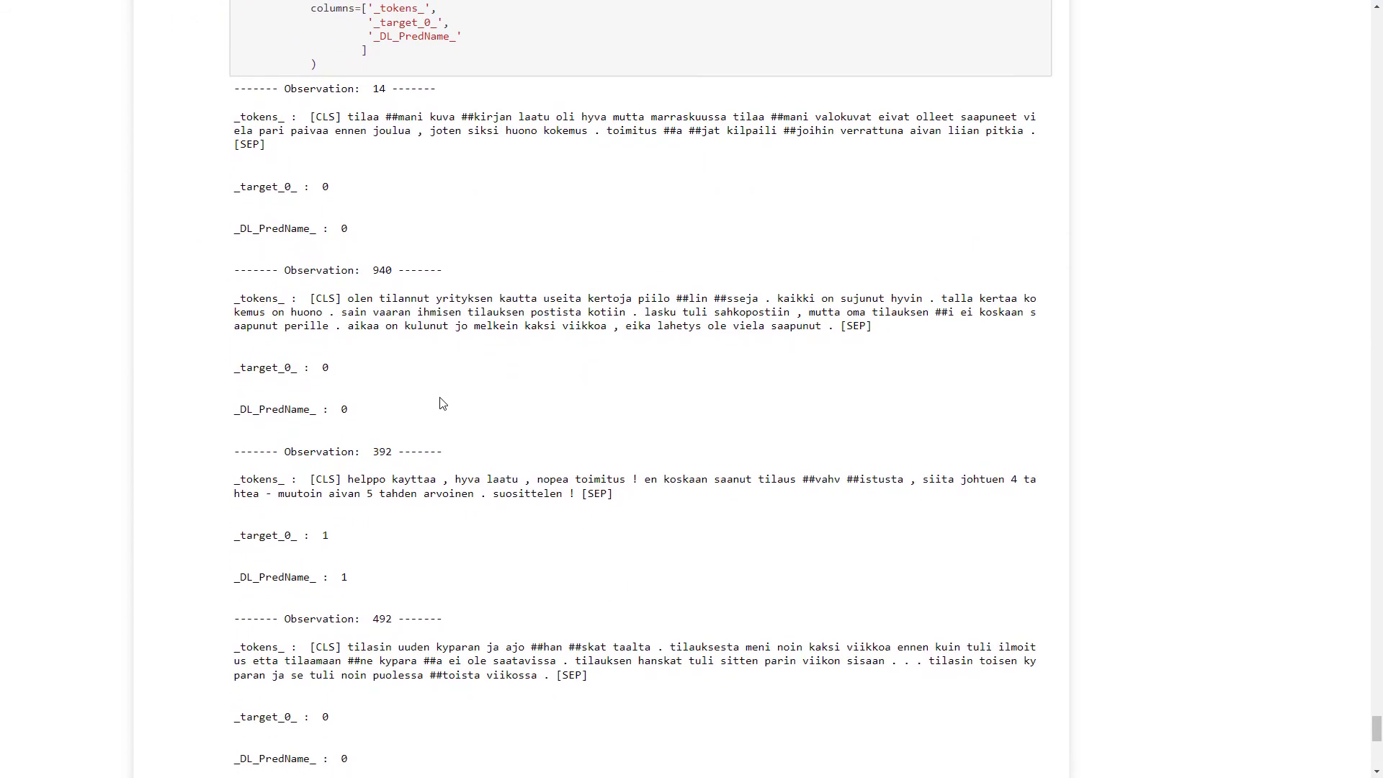
scroll(up, 3)
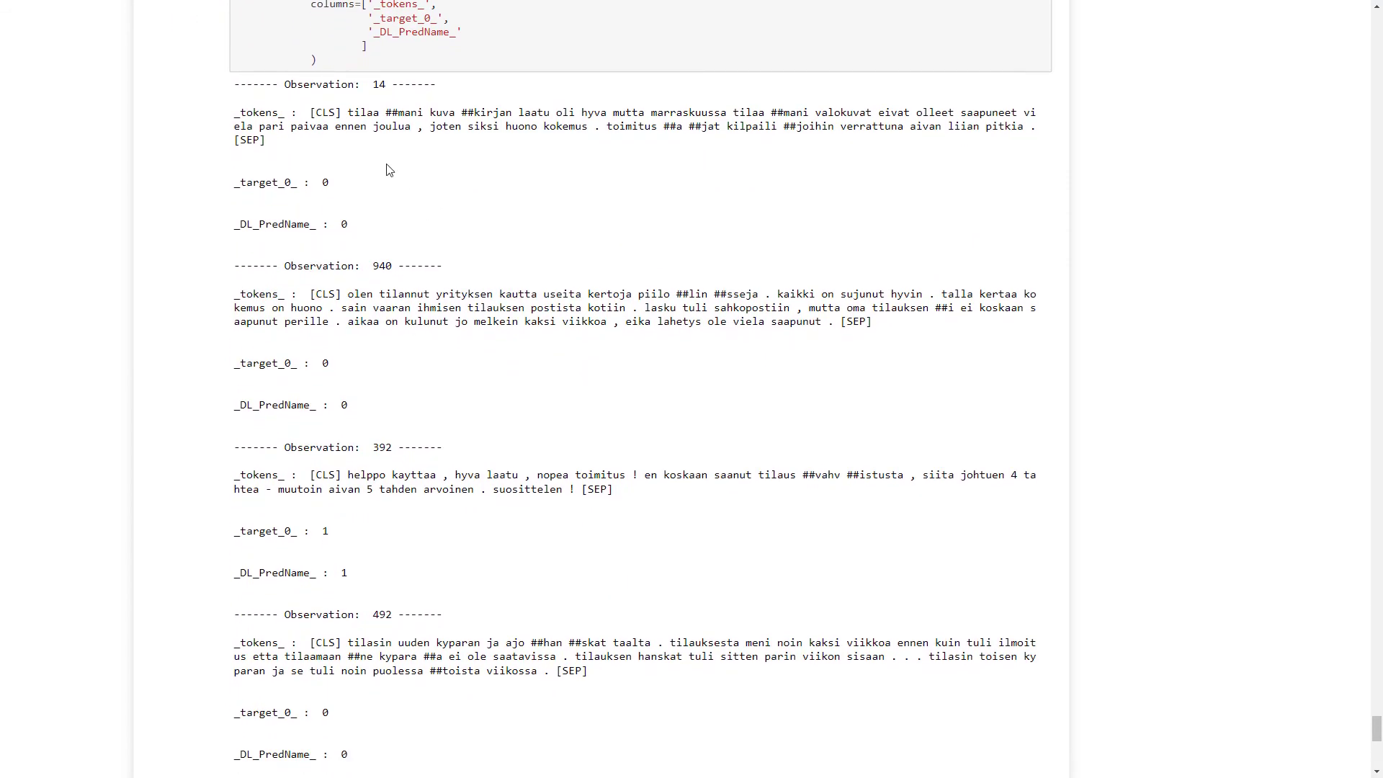
mouse_move(353, 113)
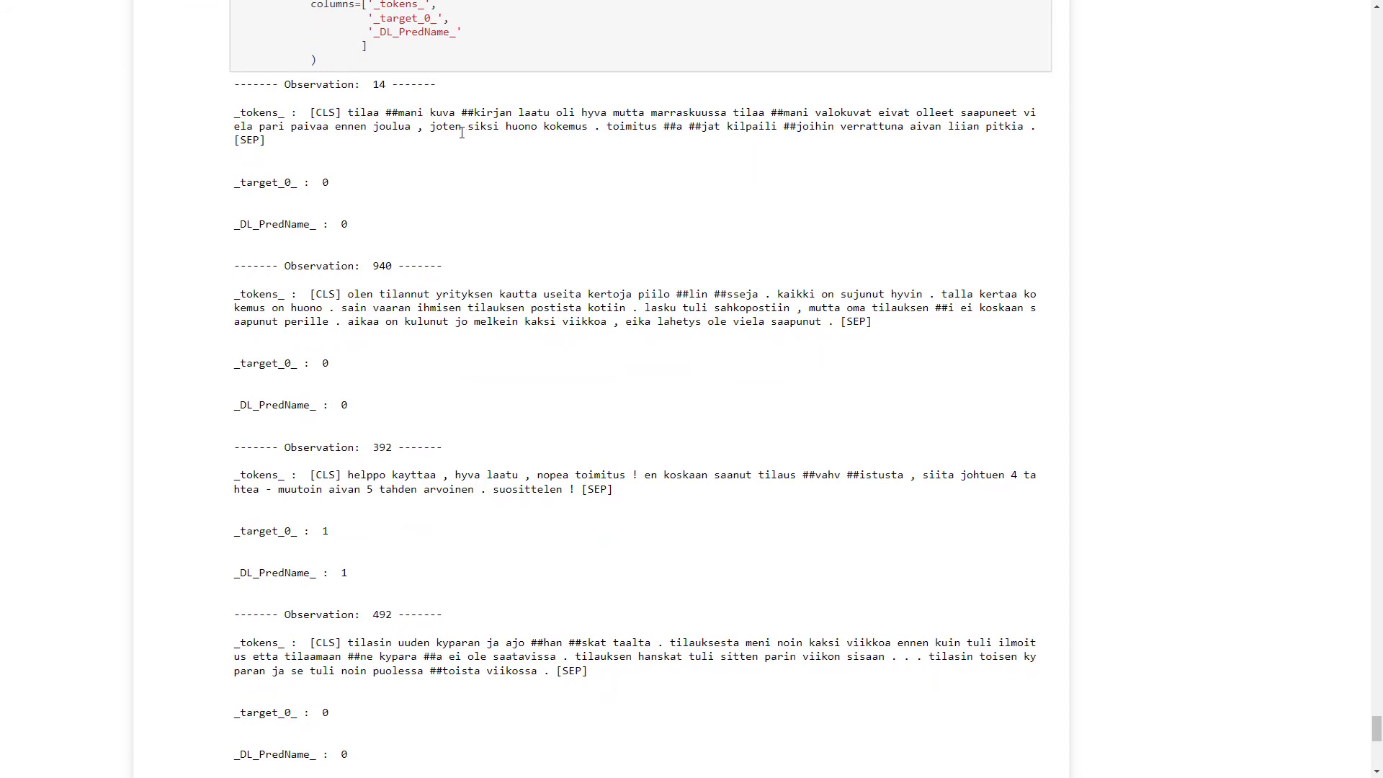
mouse_move(424, 143)
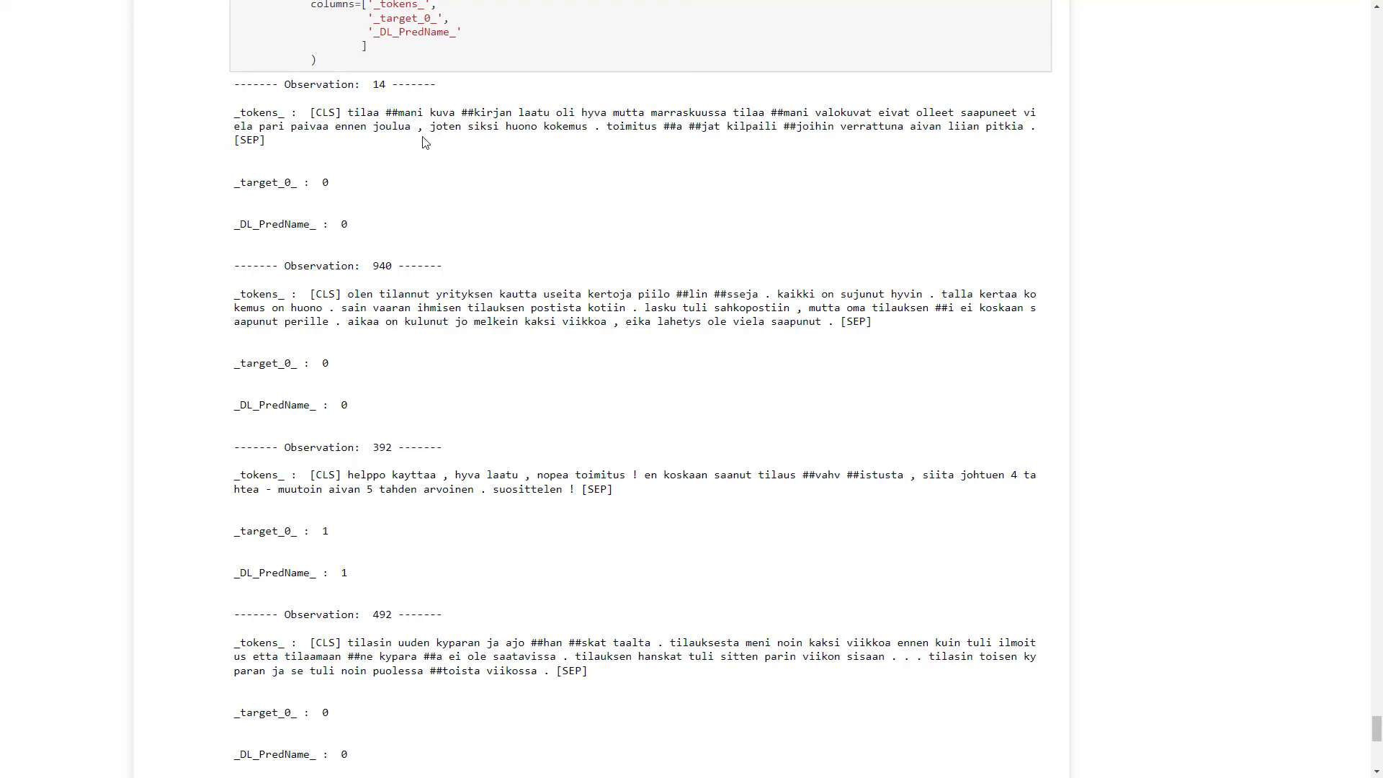
mouse_move(371, 240)
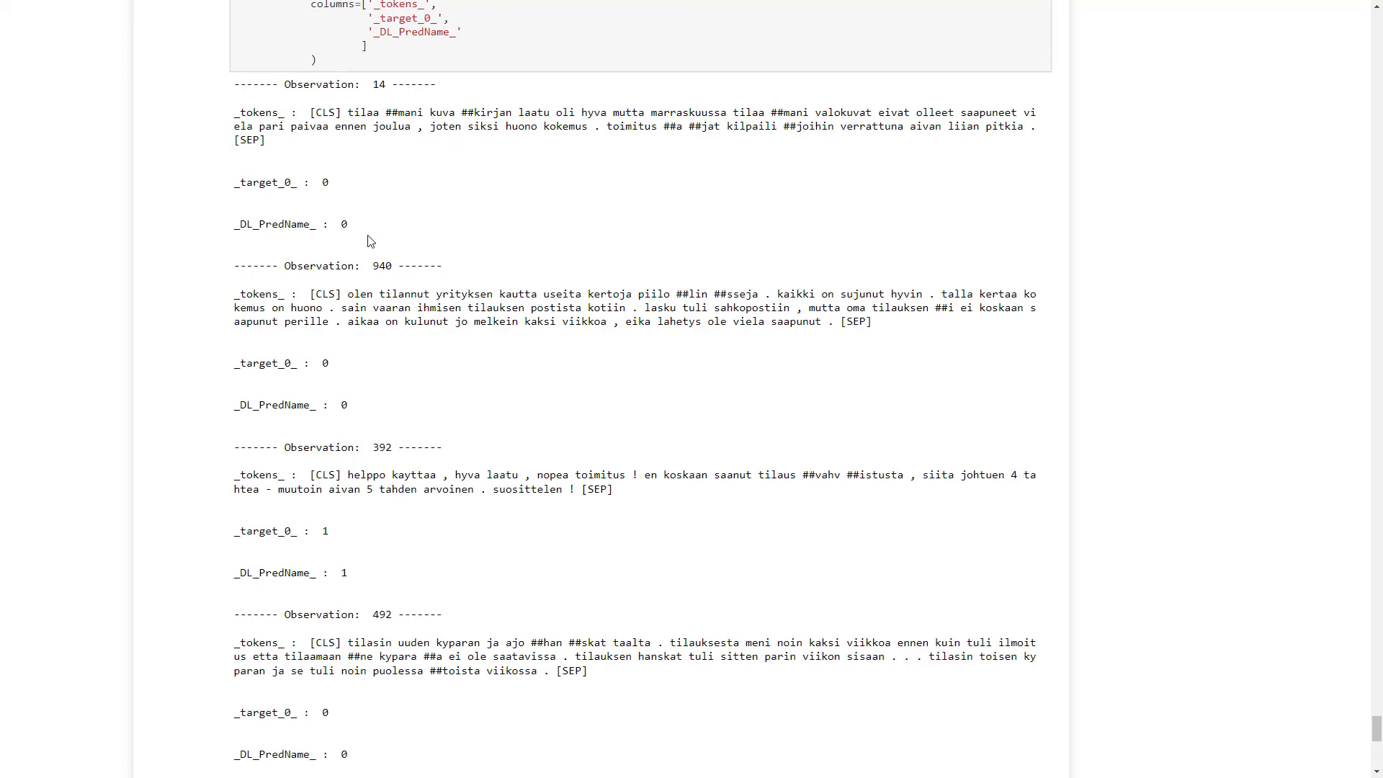
mouse_move(378, 325)
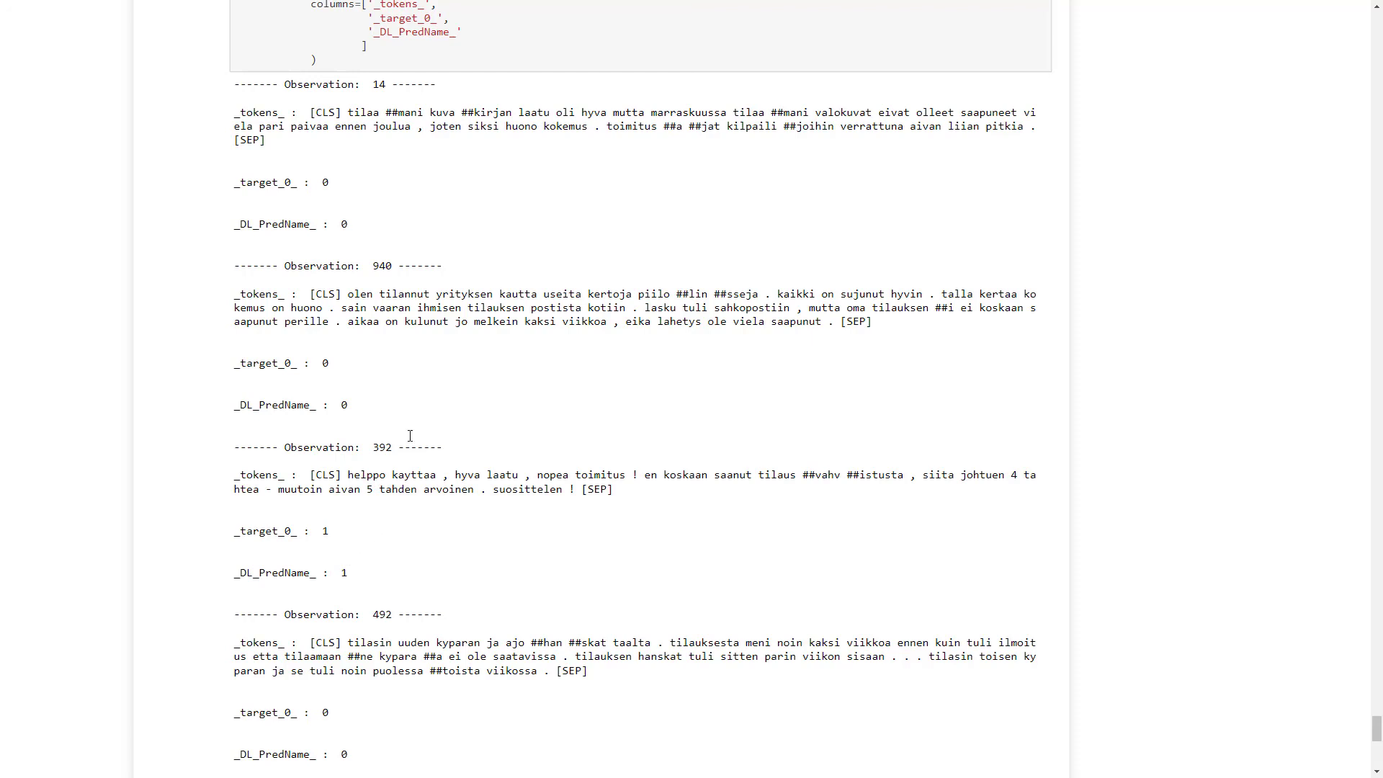
mouse_move(521, 336)
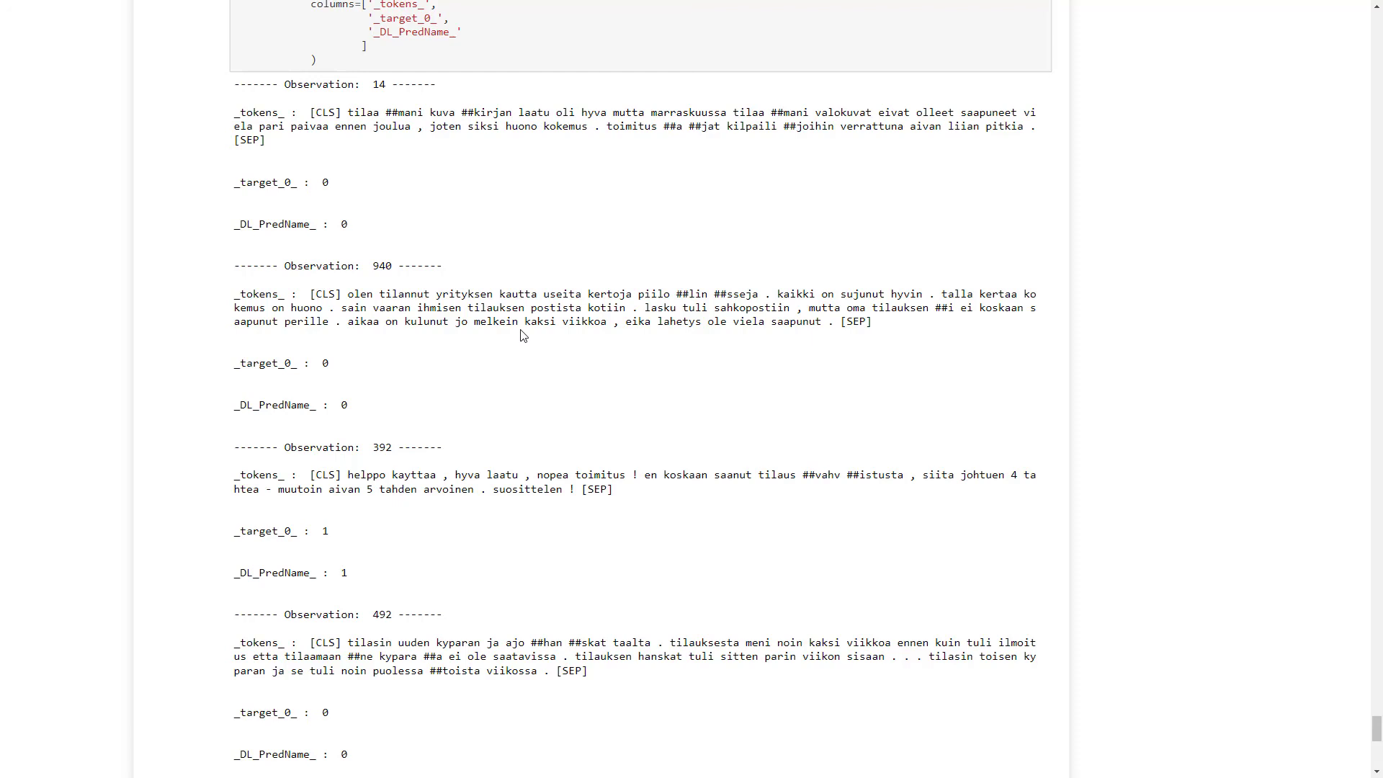